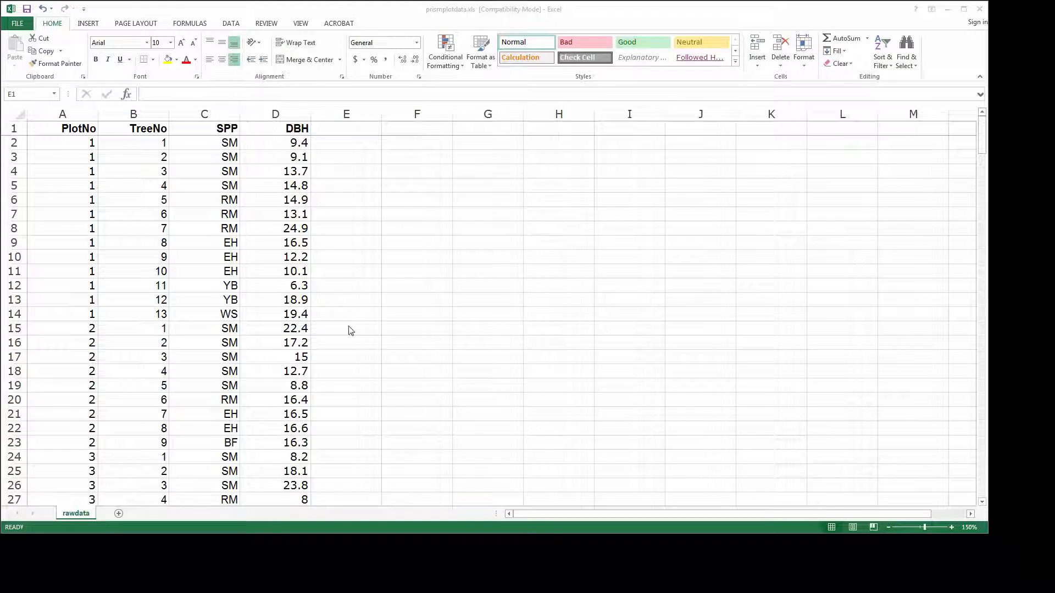
mouse_move(75, 133)
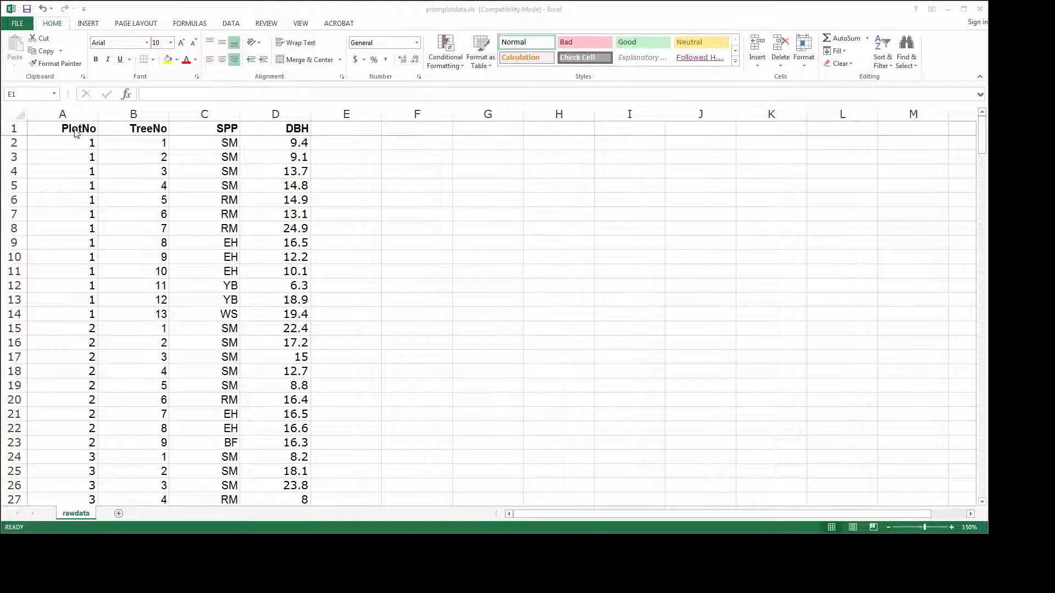
Review the PlotNo, TreeNo, SPP and DBH headings and head column E DBHClass
click(76, 127)
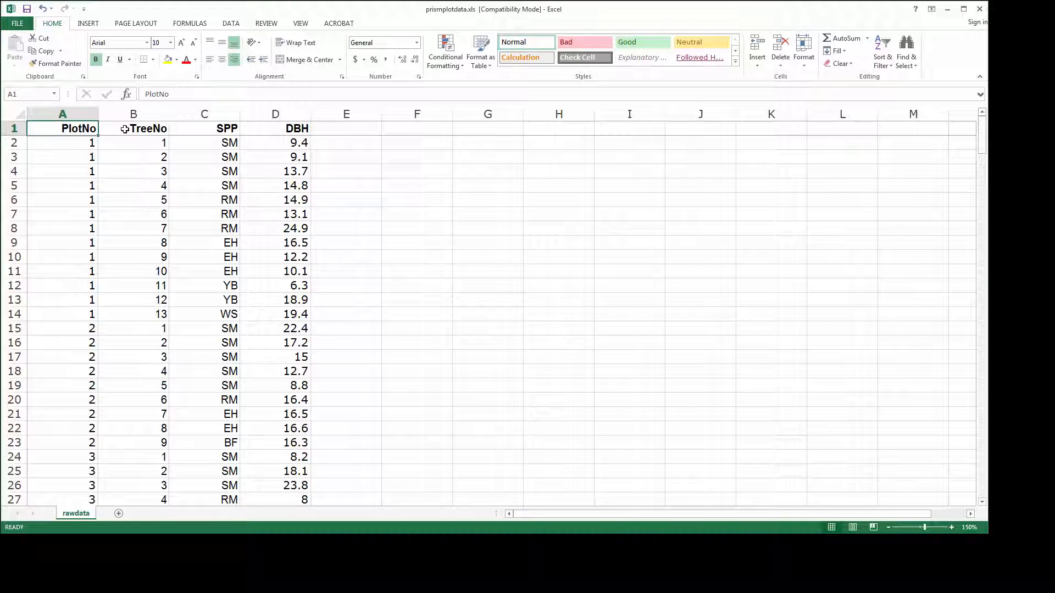
click(133, 127)
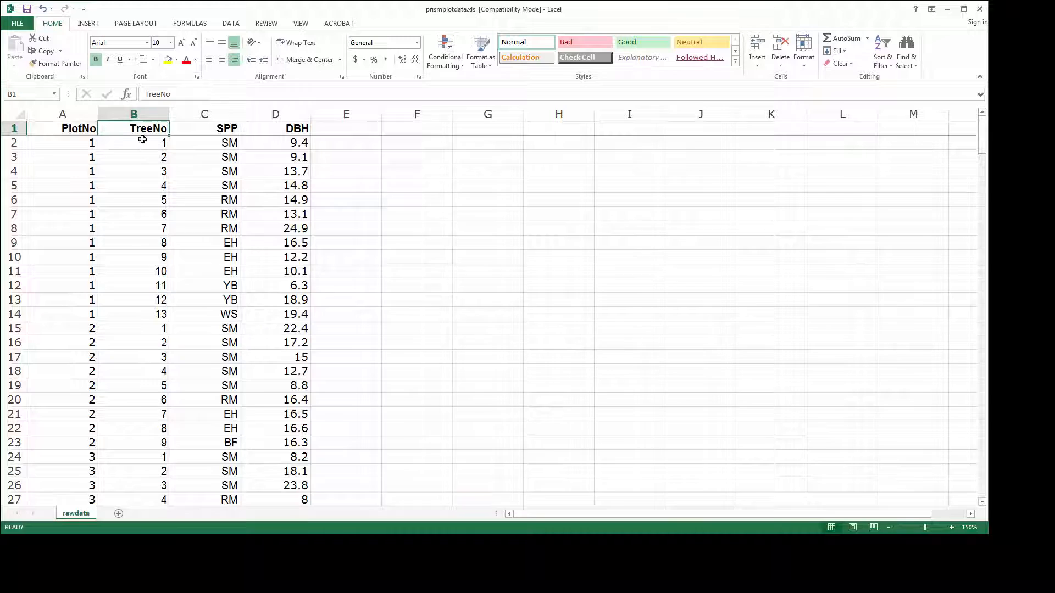
click(204, 127)
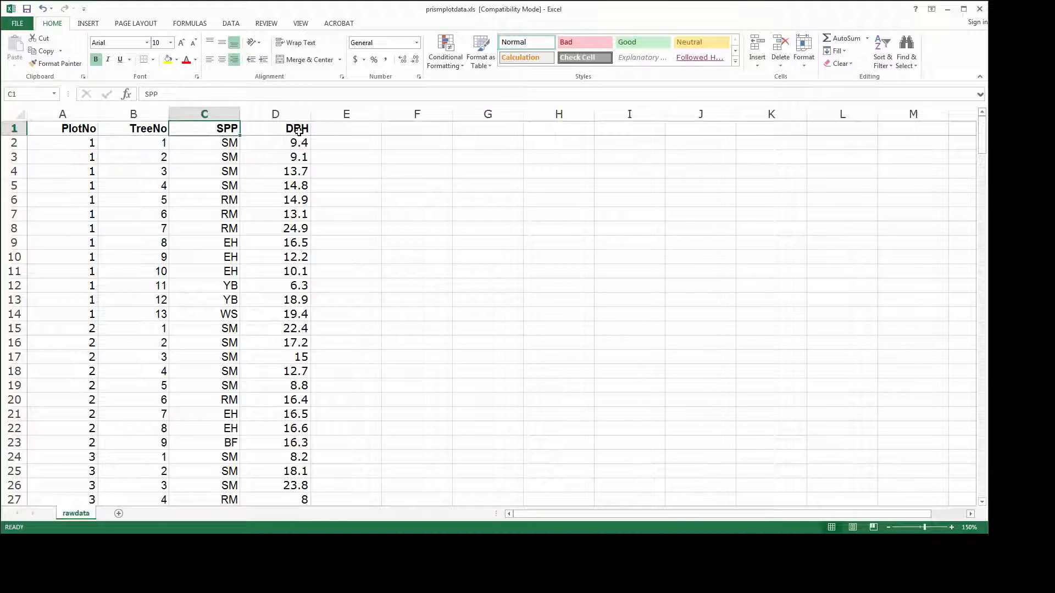
click(274, 128)
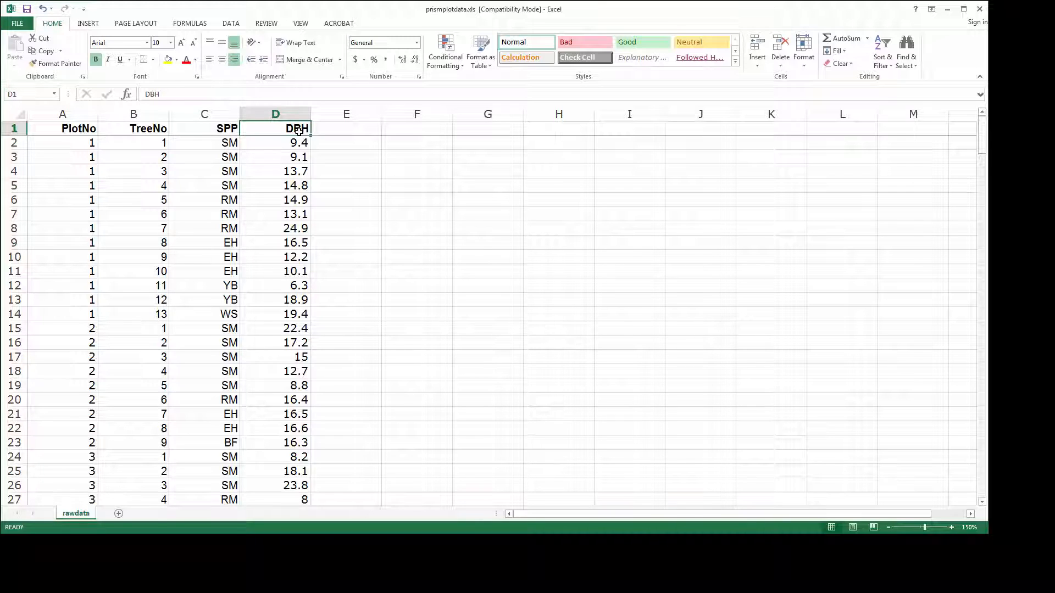
click(346, 129)
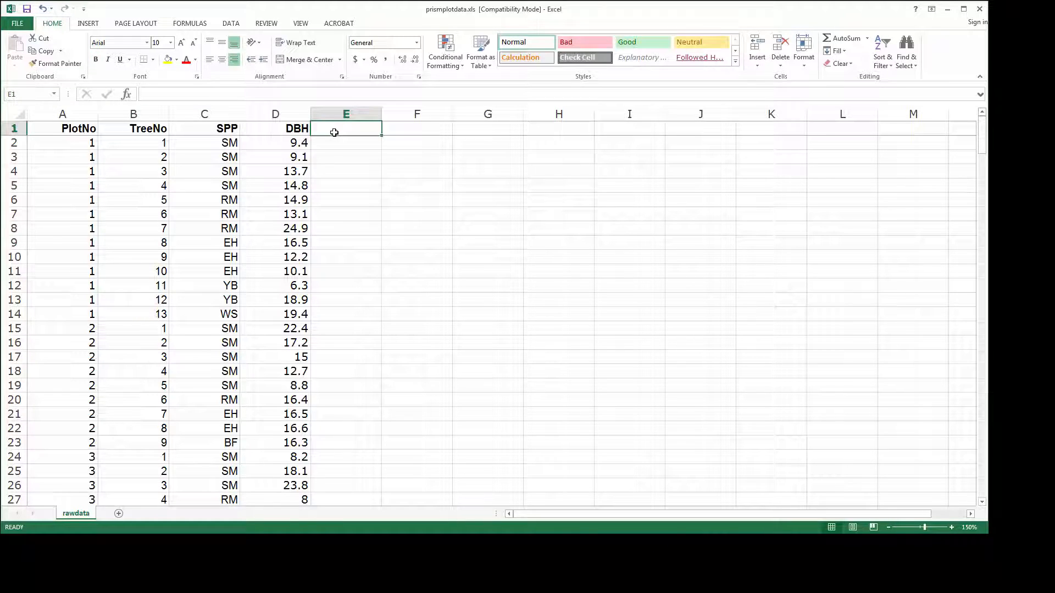
text(DBHClass)
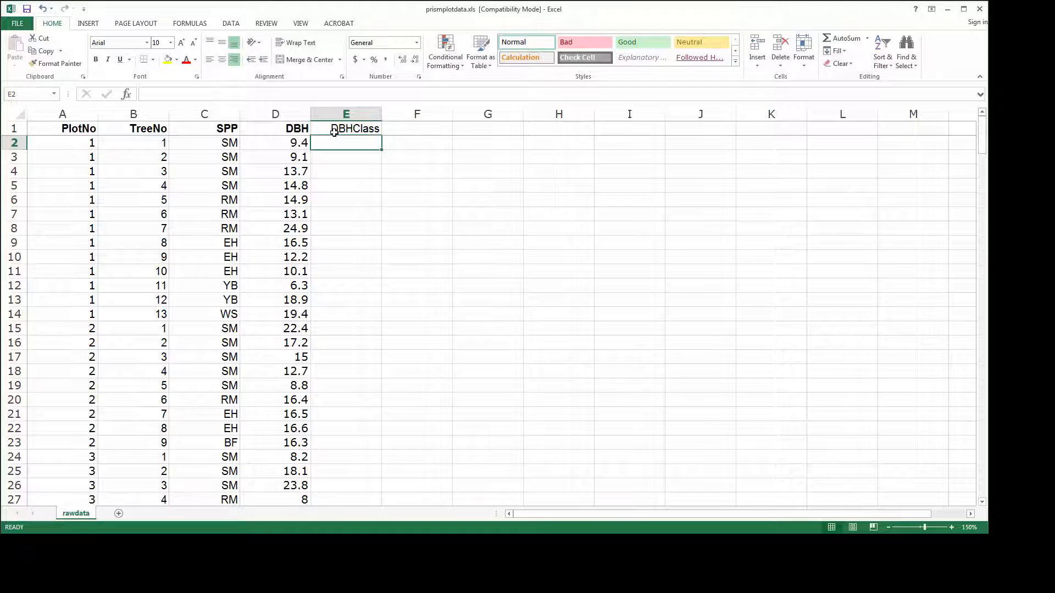
Enter =2*INT((D2+2/2)/2) in E2 and fill the two-inch classes down the column
text(=)
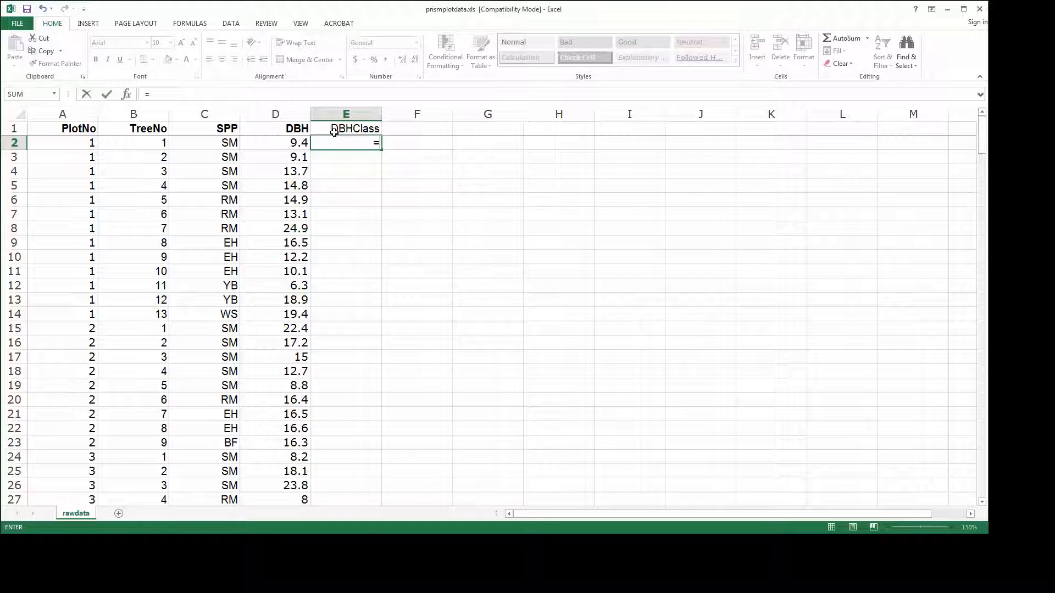
text(2)
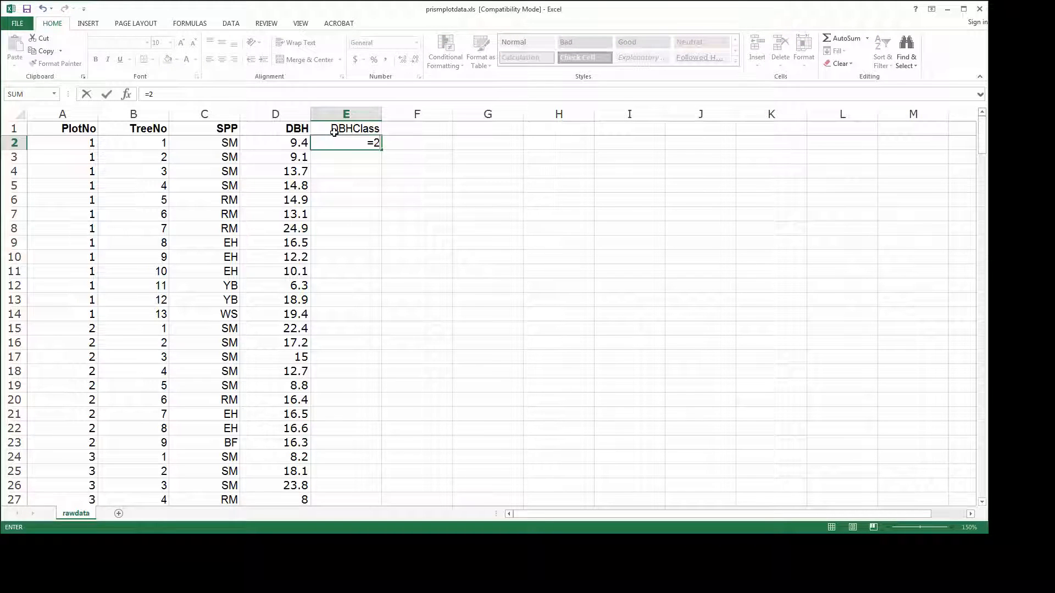
text(*INT(()
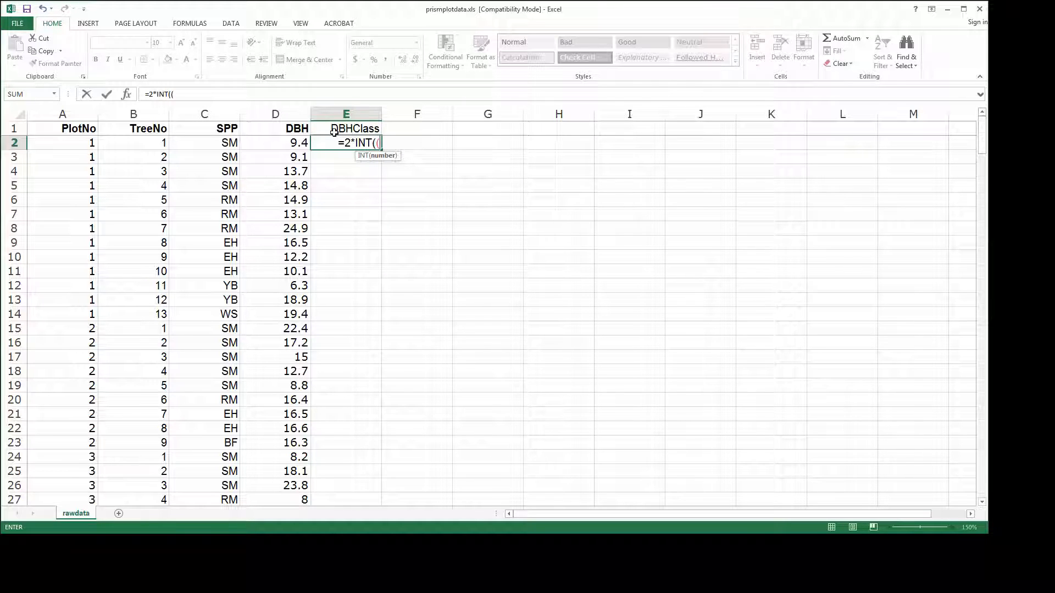
click(275, 143)
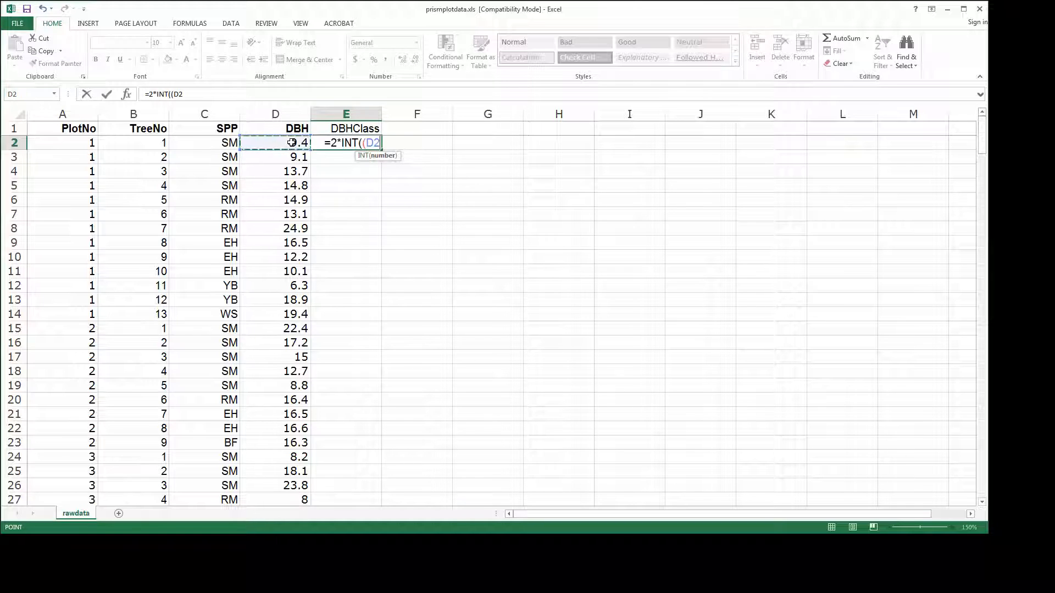
text(+2)
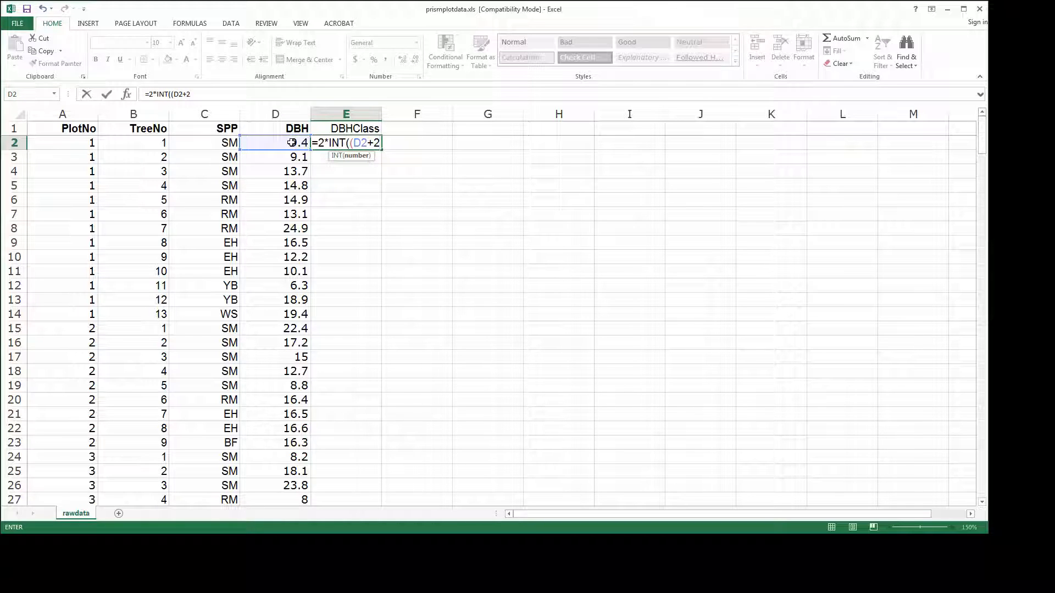
text(/2))
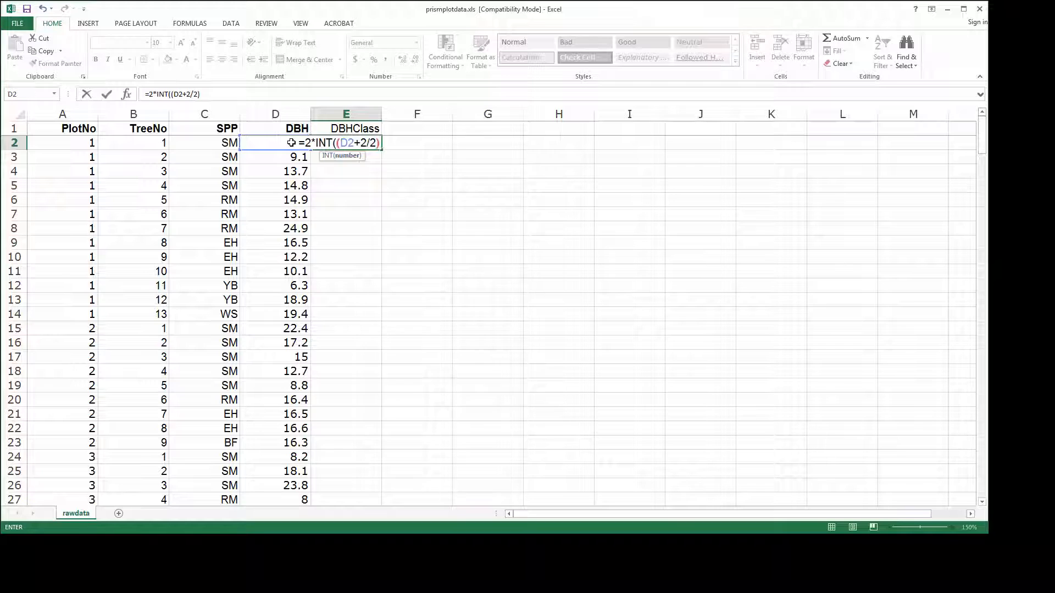
text(/2)
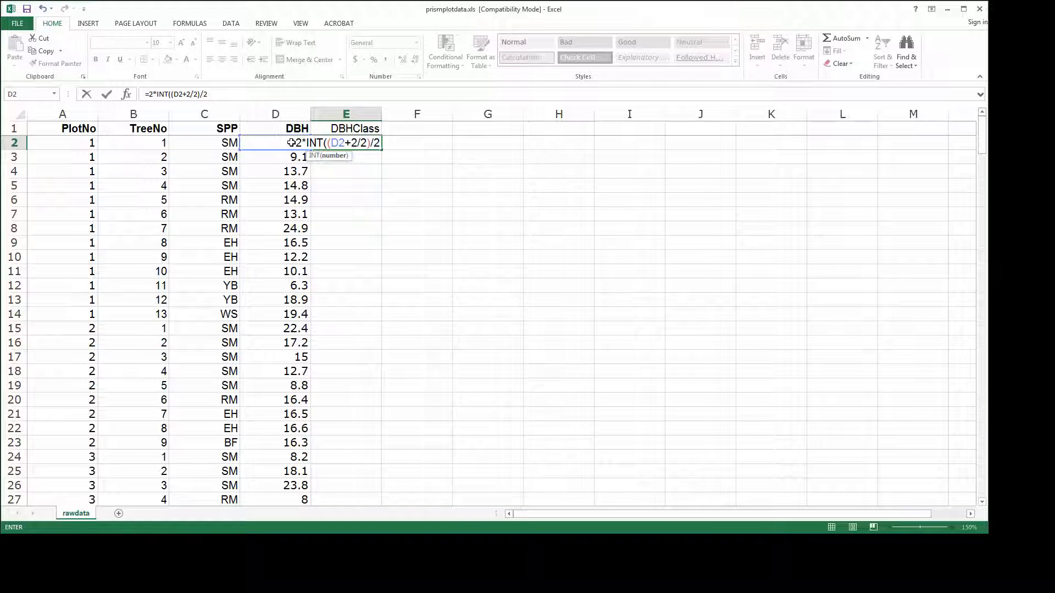
key(Return)
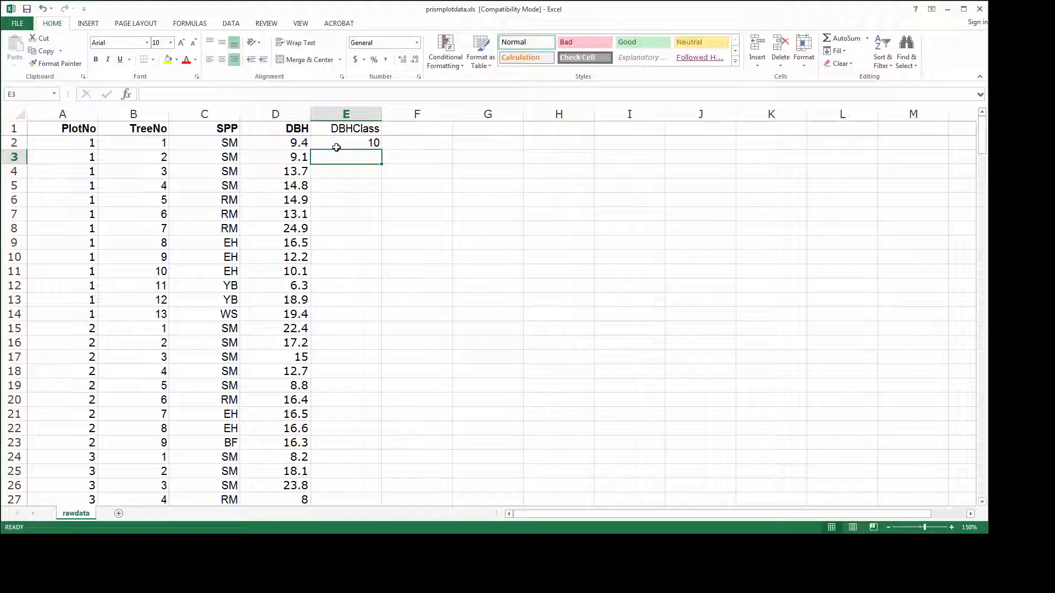
click(346, 142)
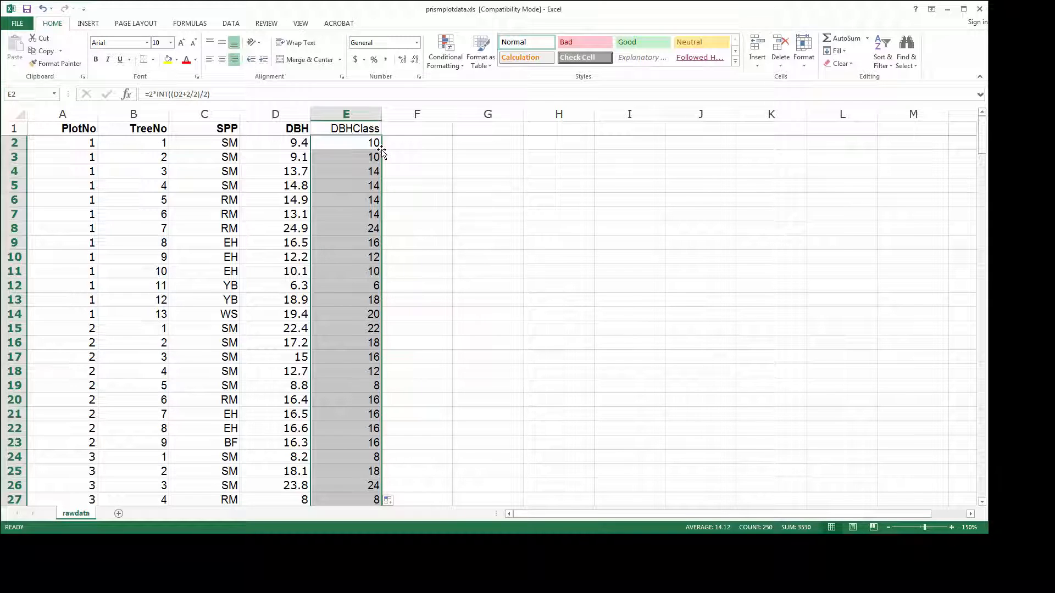
Head columns F and G EF-TPA and EF-BA, with 10 under EF-BA in the first row
click(416, 128)
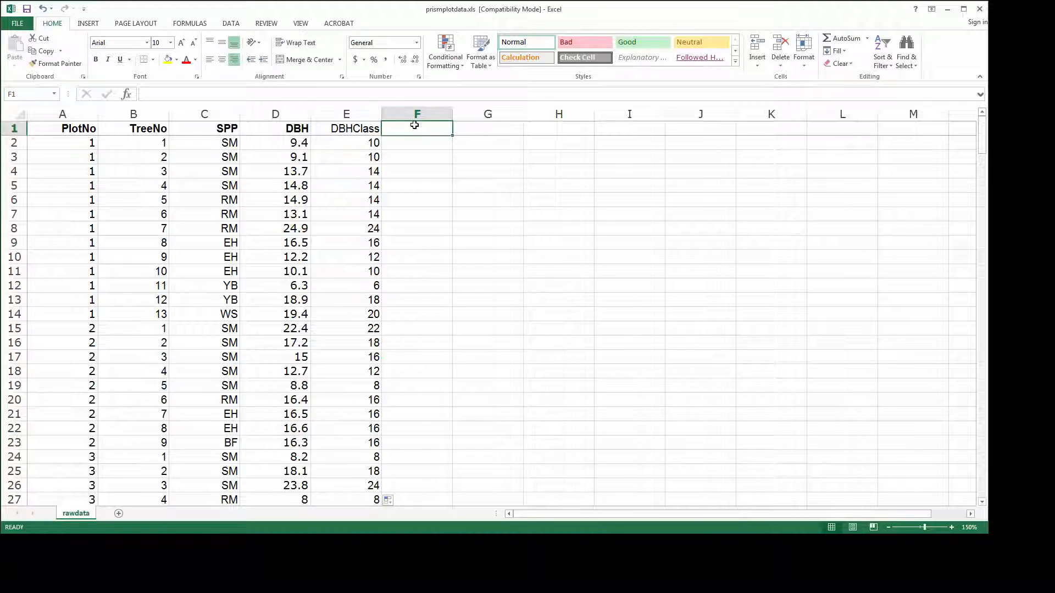
text(E)
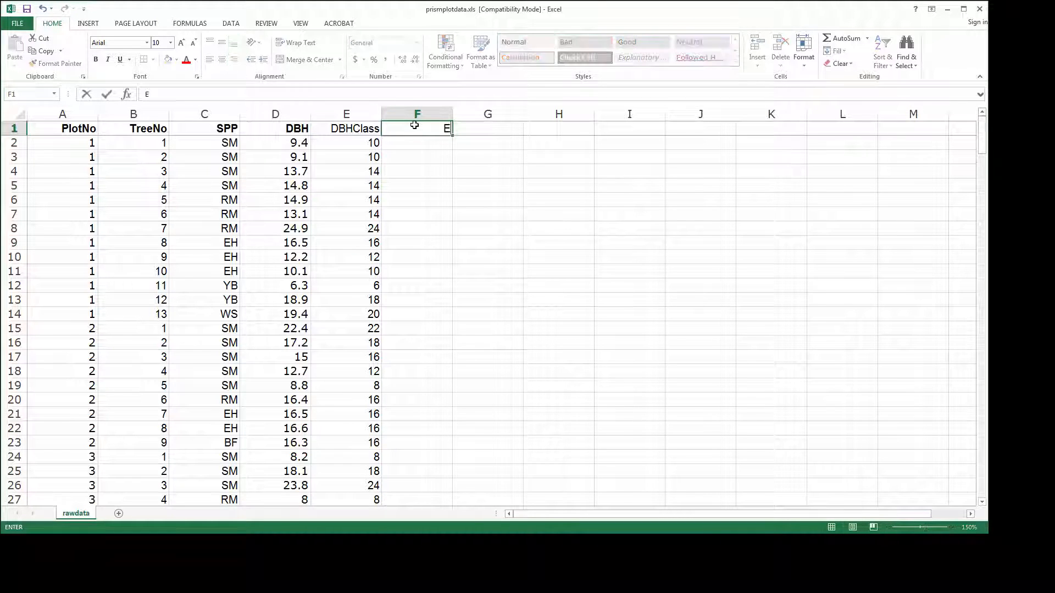
text(F-TPA)
click(488, 127)
text(EF-)
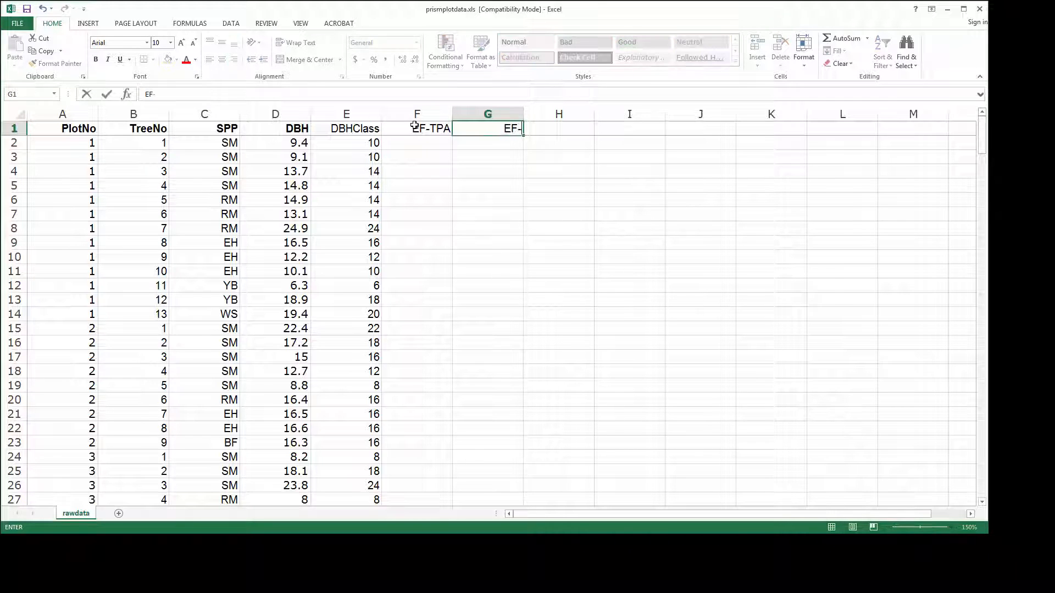
text(BA)
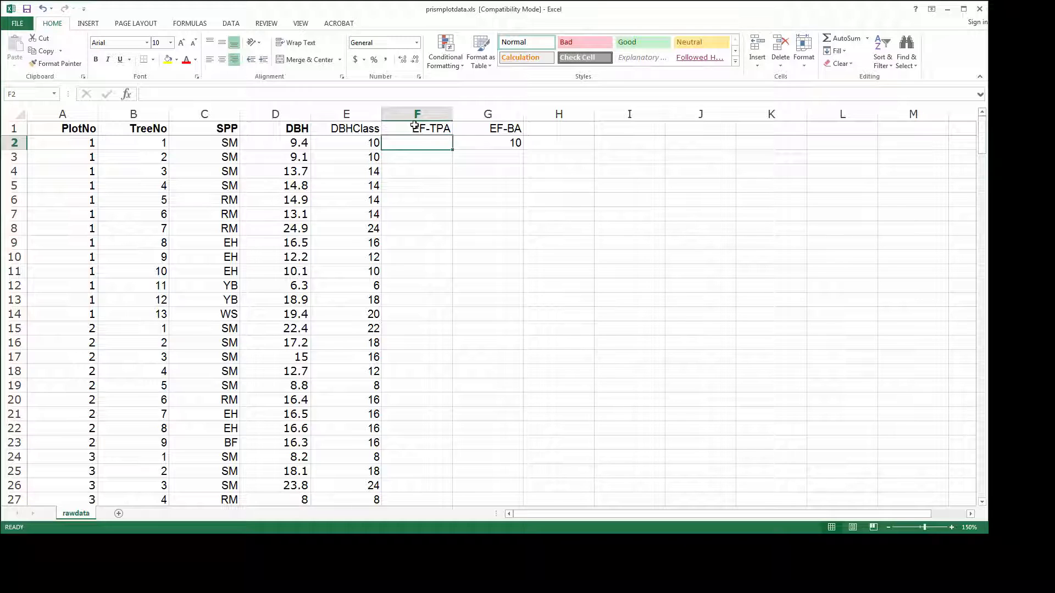
Enter =10/(0.005454*D2^2) in F2, fill it down, and fill EF-BA down with 10
text(=)
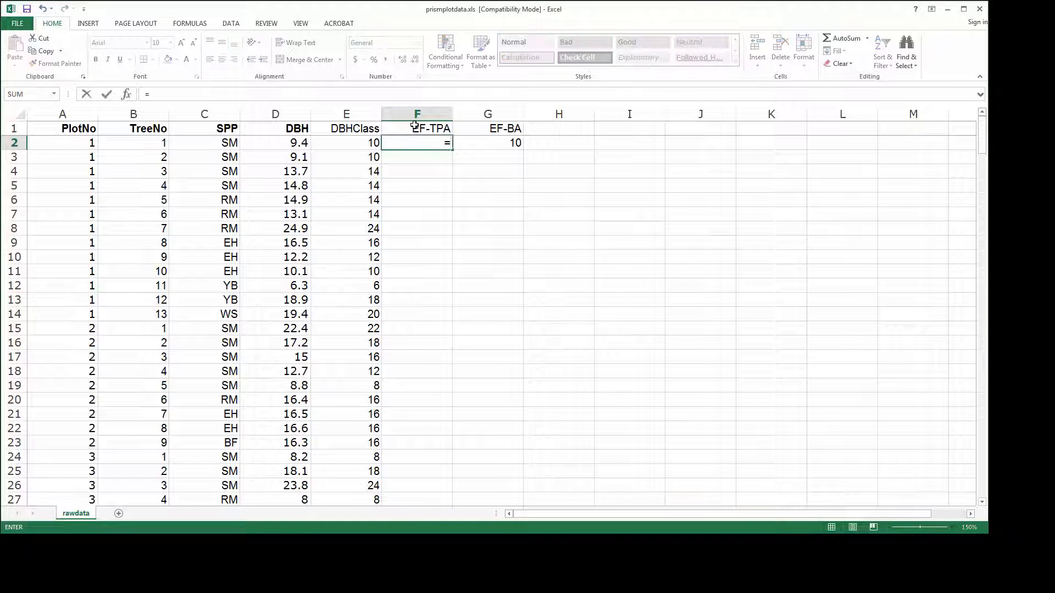
text(10)
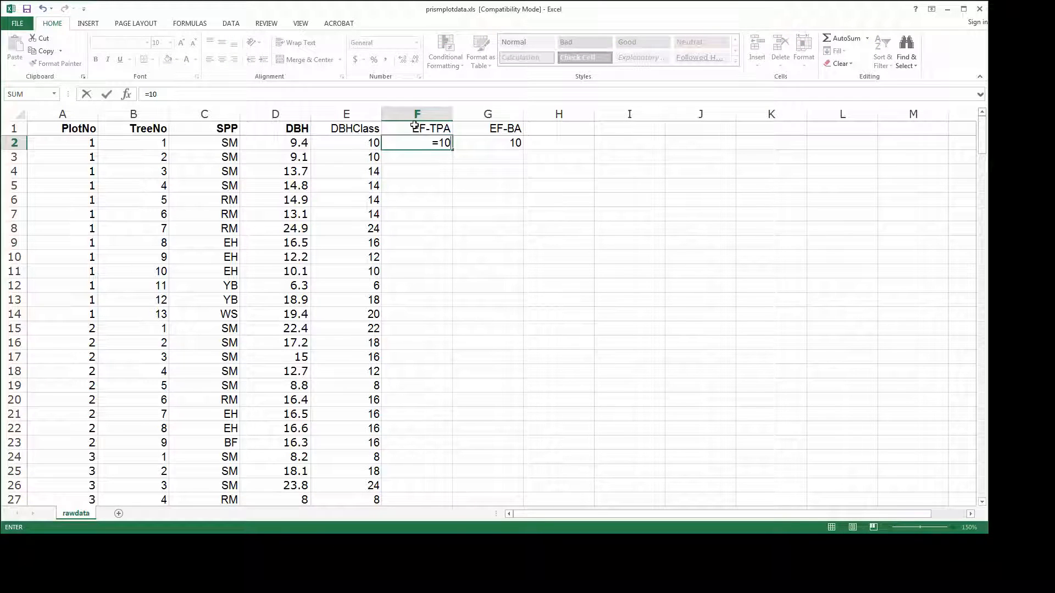
text(/()
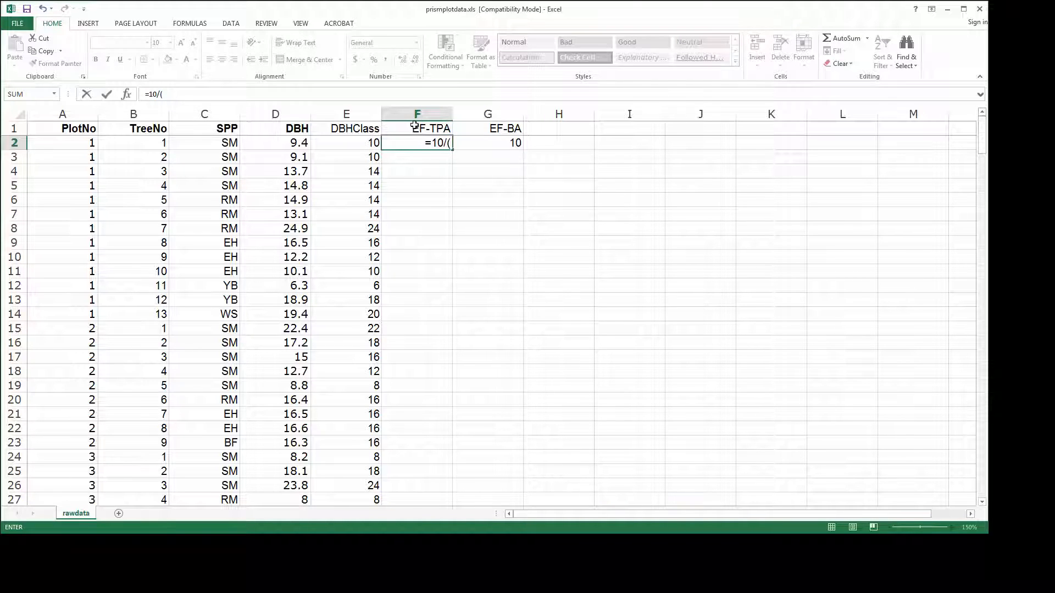
text(0)
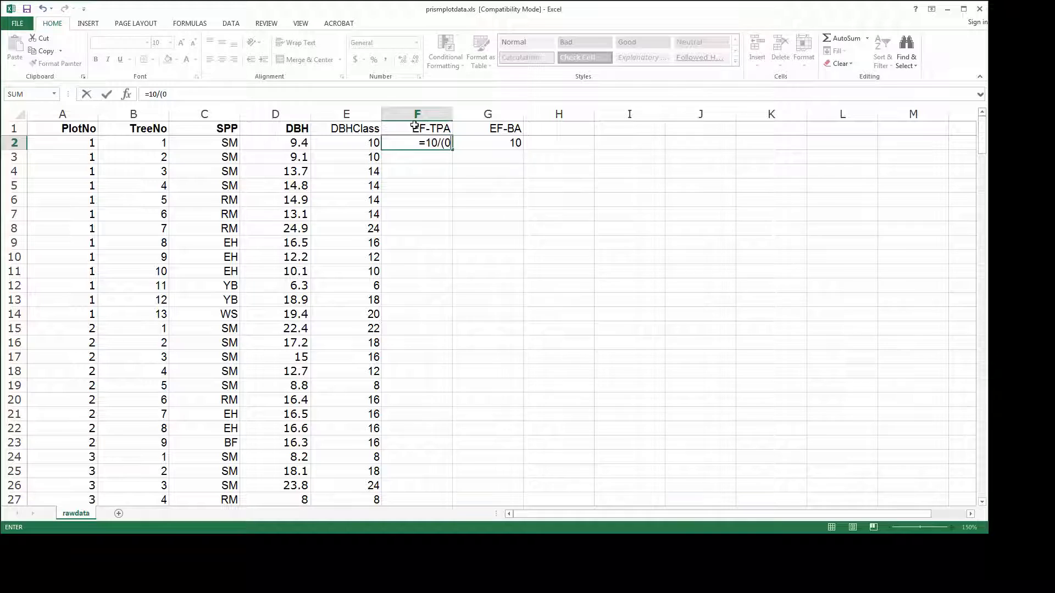
text(.005)
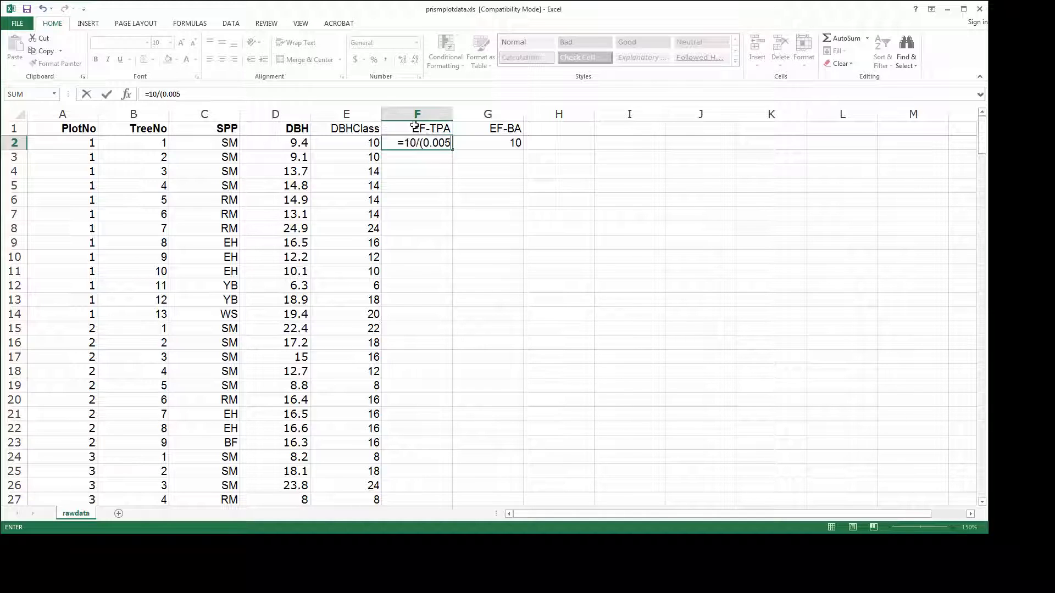
text(454)
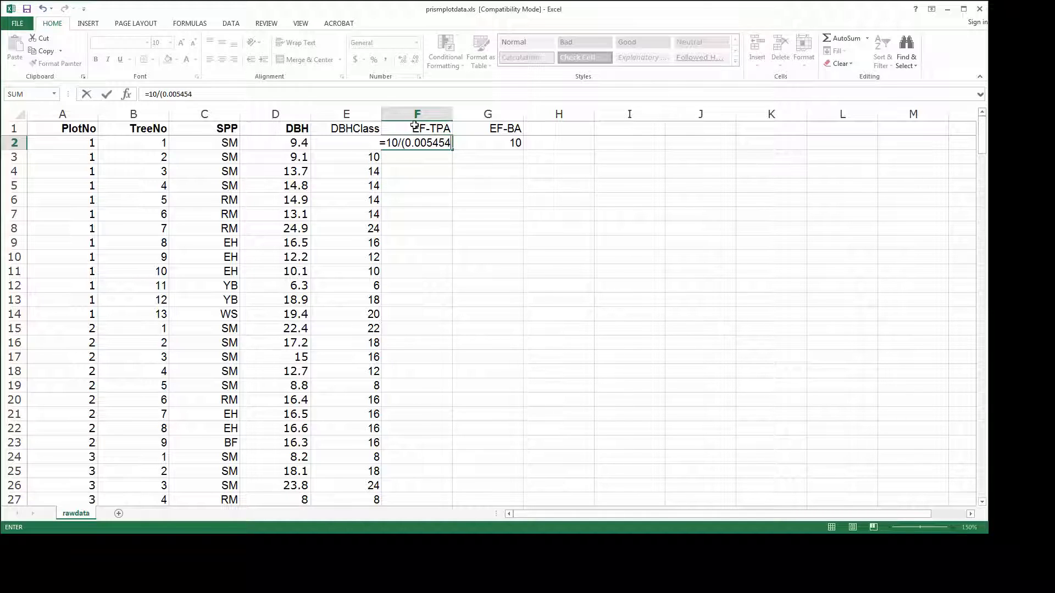
text(*)
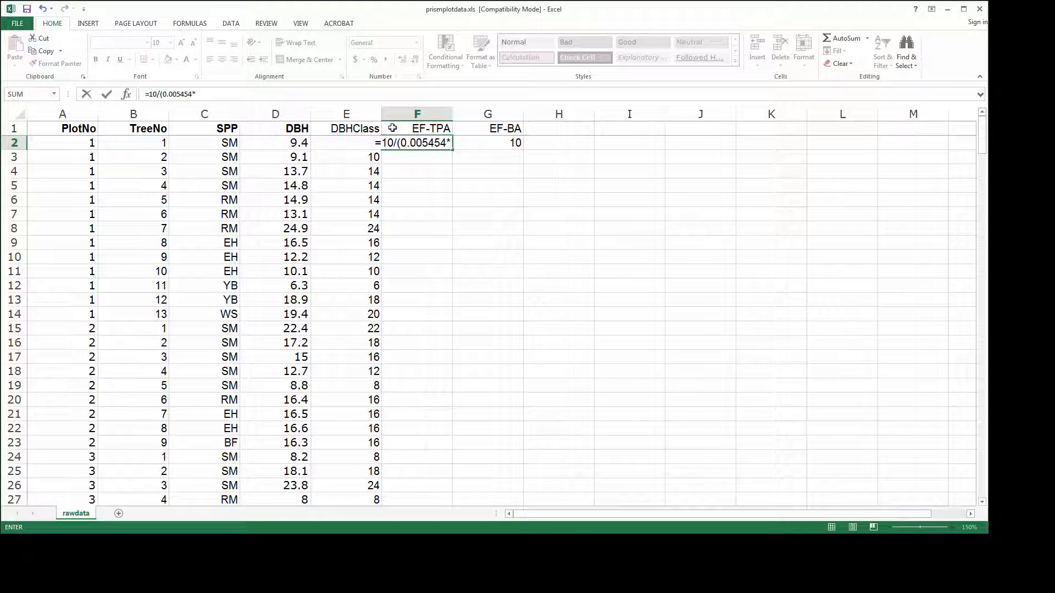
click(274, 143)
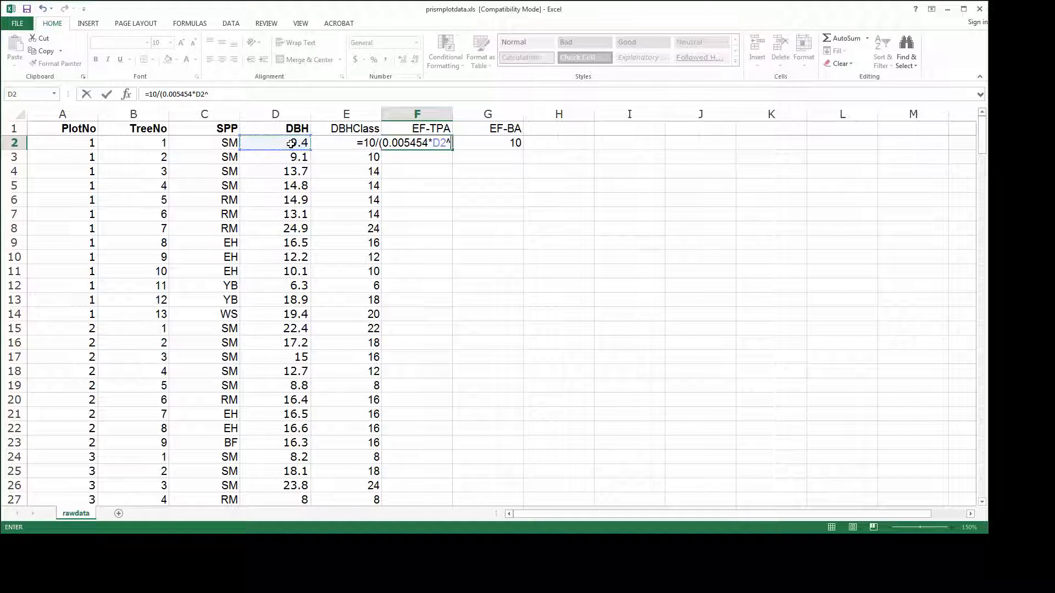
key(Return)
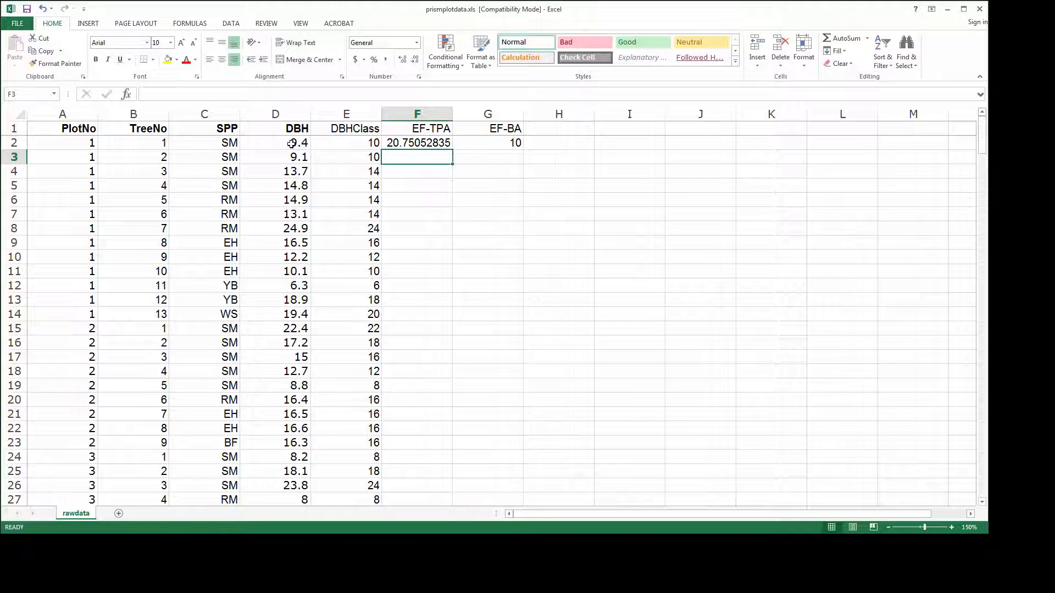
click(416, 142)
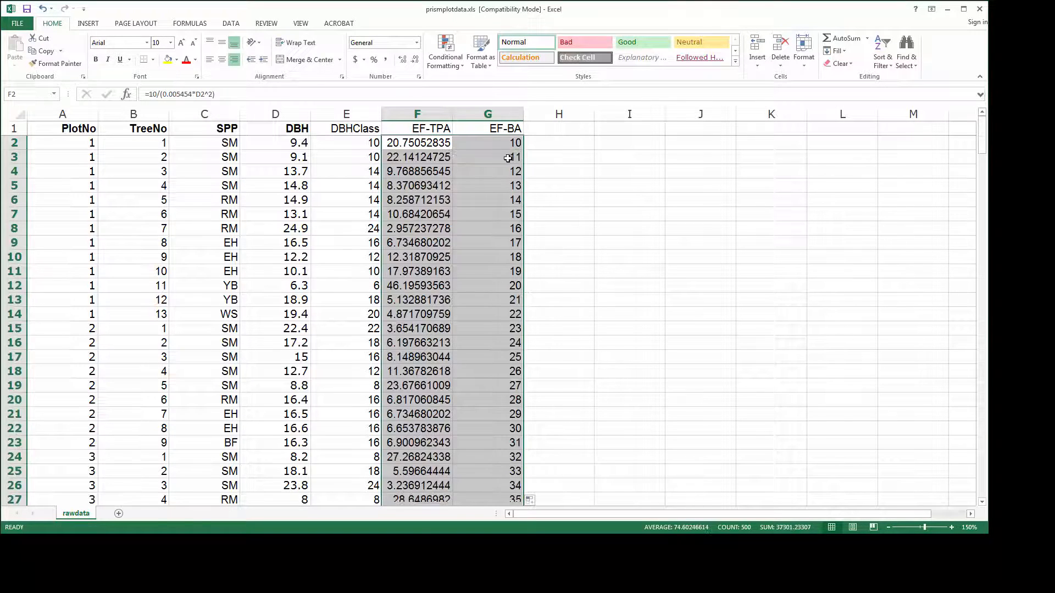
click(487, 157)
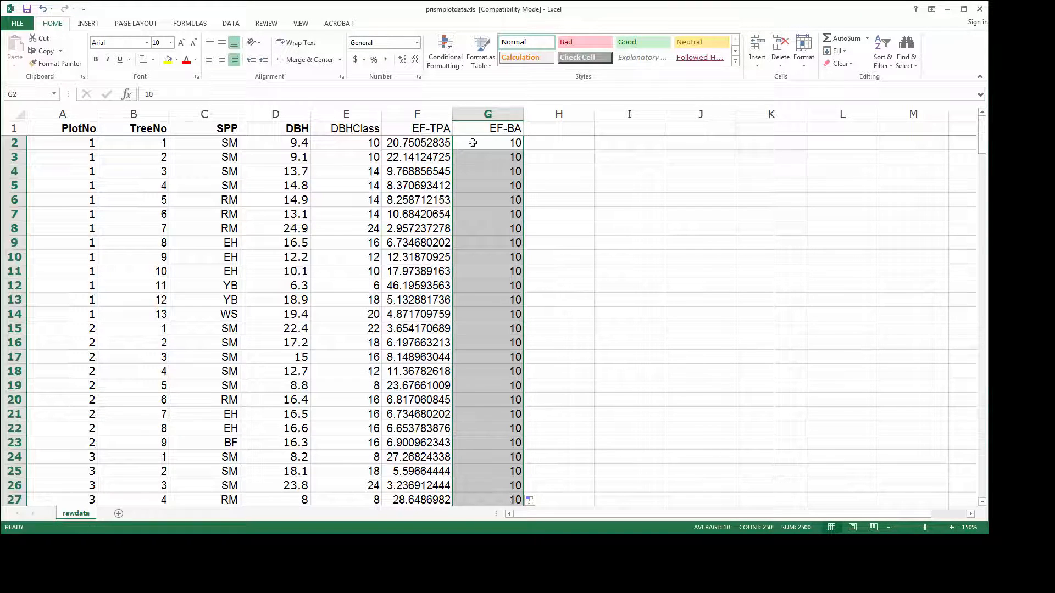
Format the EF-TPA column as Number shown to one decimal place
click(410, 43)
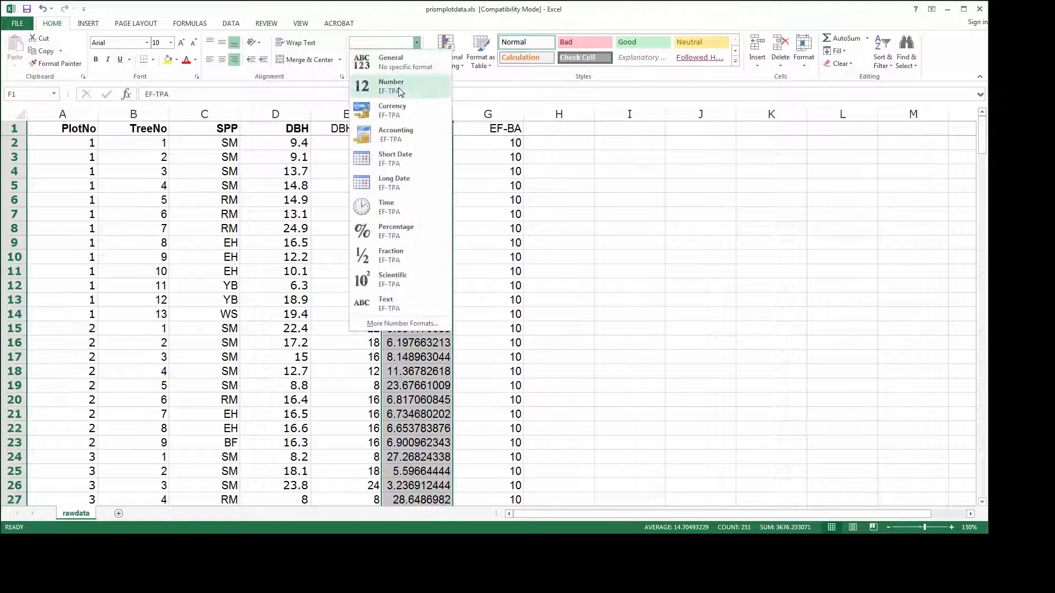
click(392, 86)
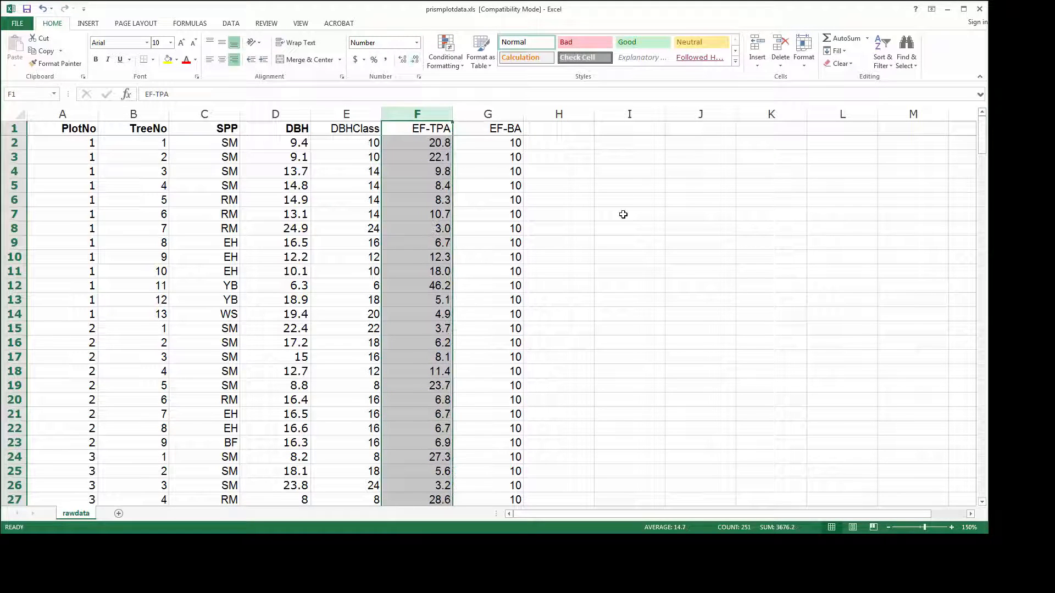
click(558, 158)
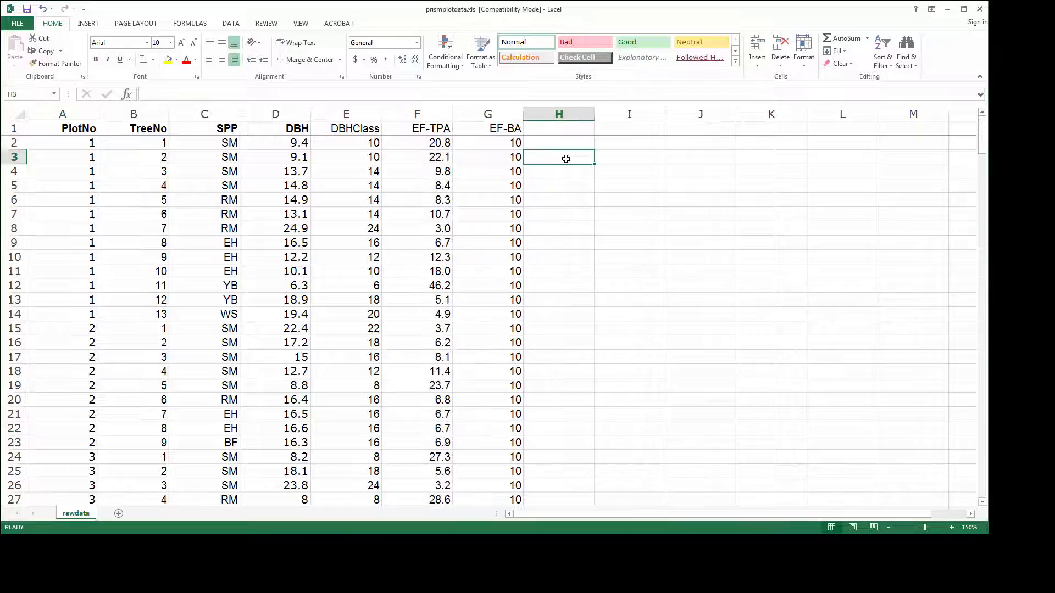
scroll(down, 3)
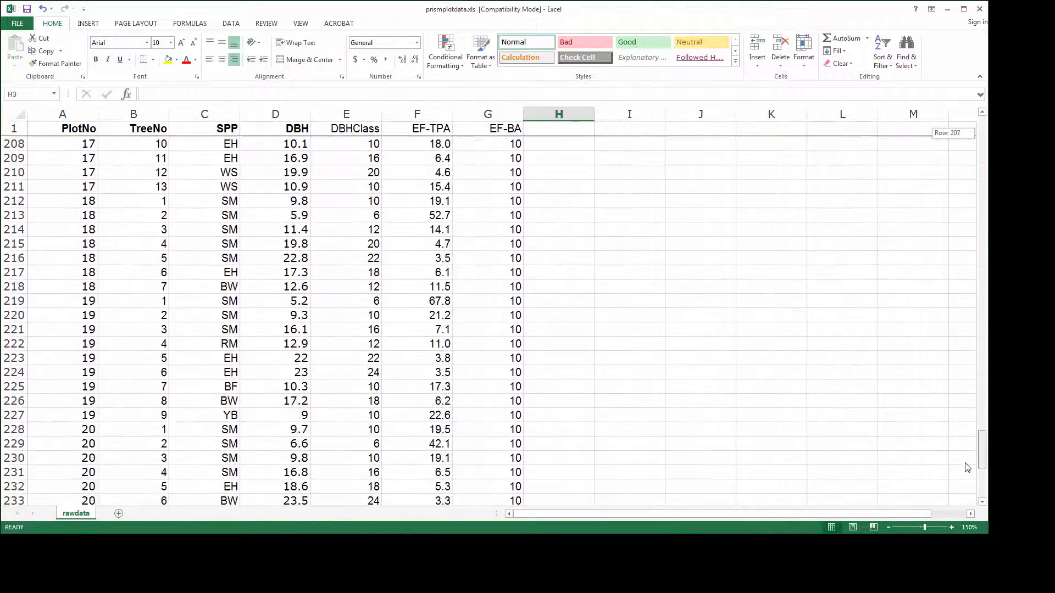
scroll(down, 3)
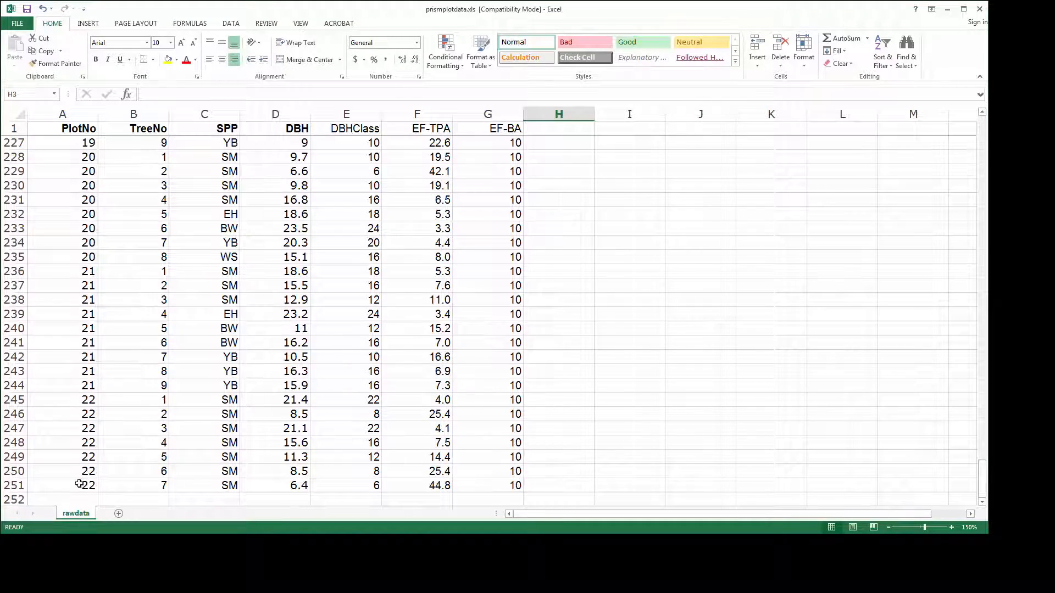
click(61, 485)
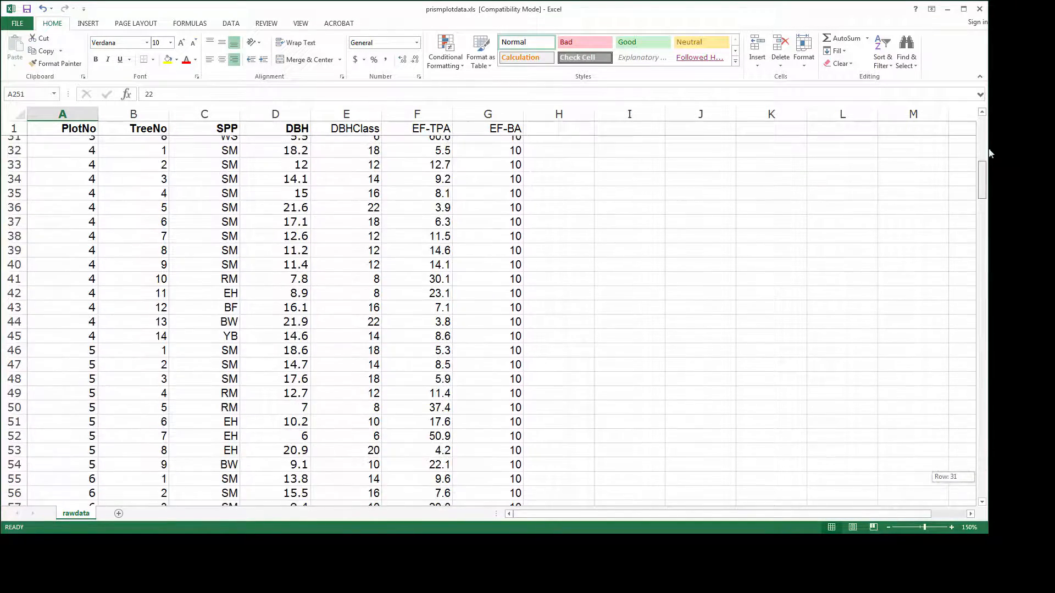
scroll(up, 3)
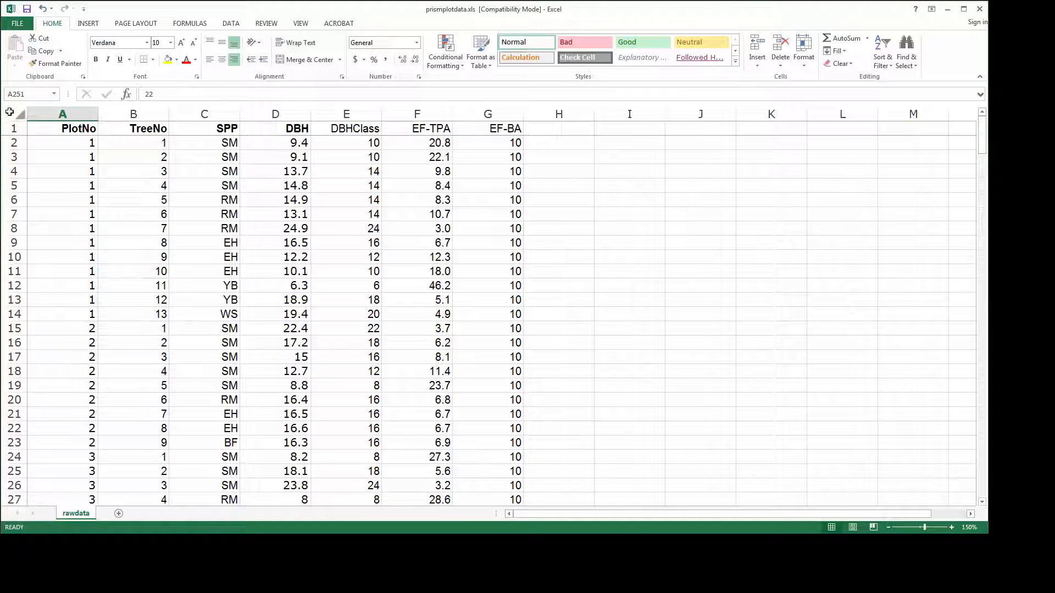
click(88, 23)
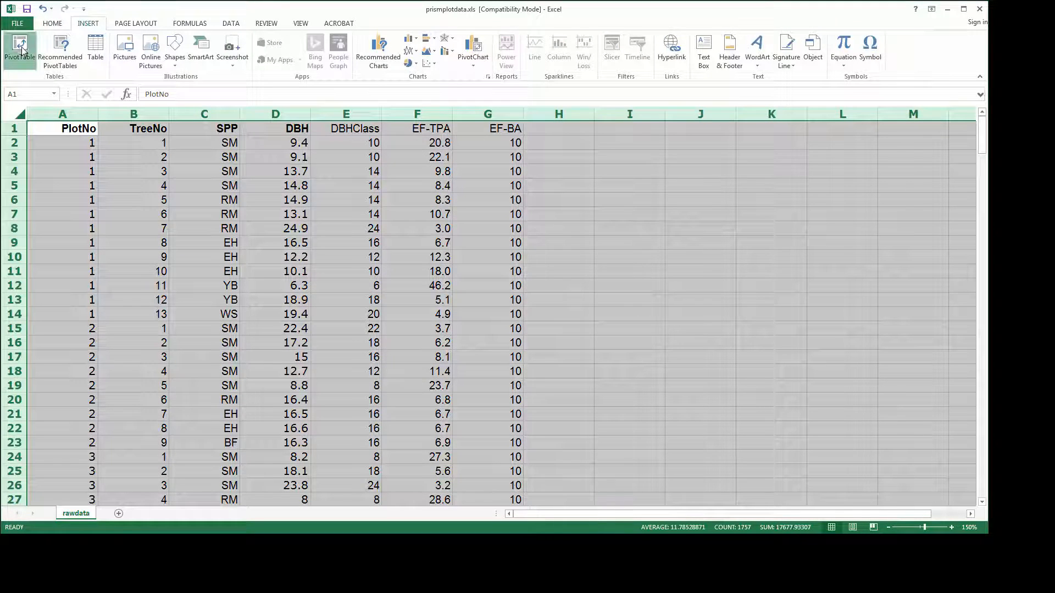
Insert a pivot table on a new sheet with DBHClass rows and Count of EF-TPA values
click(18, 48)
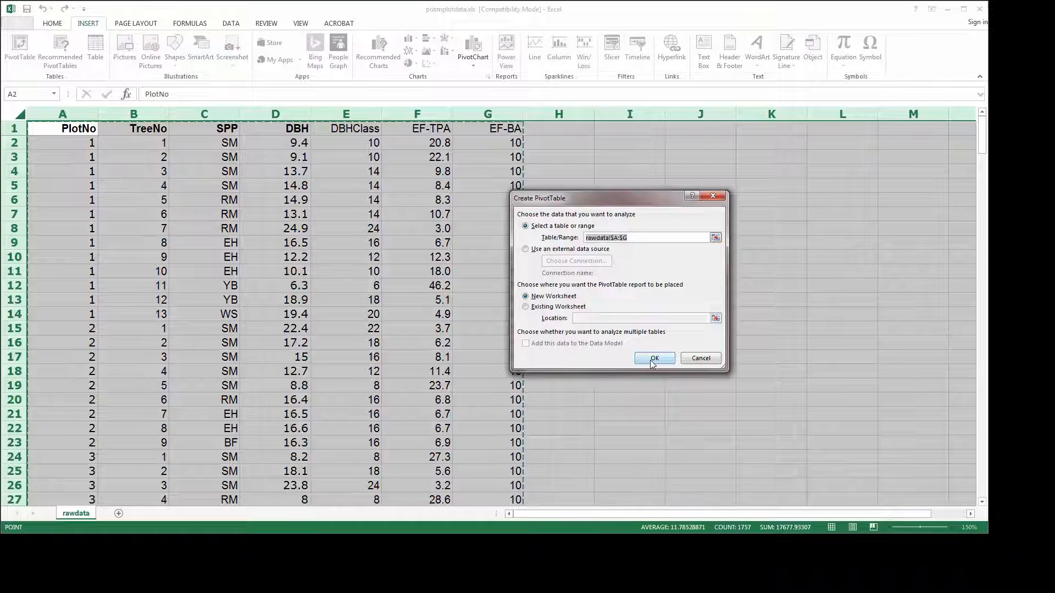
click(653, 359)
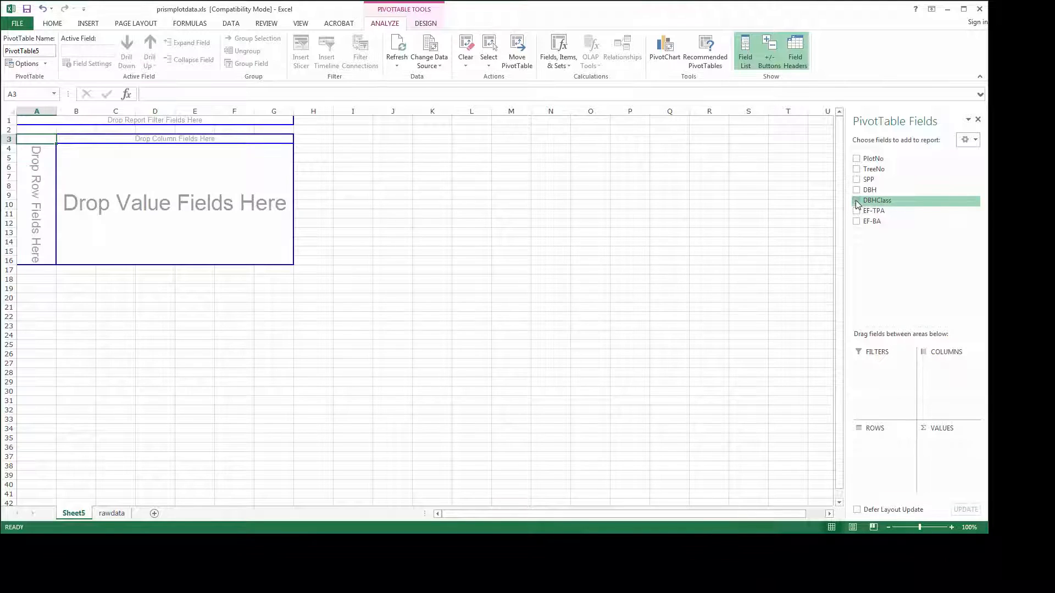
click(857, 200)
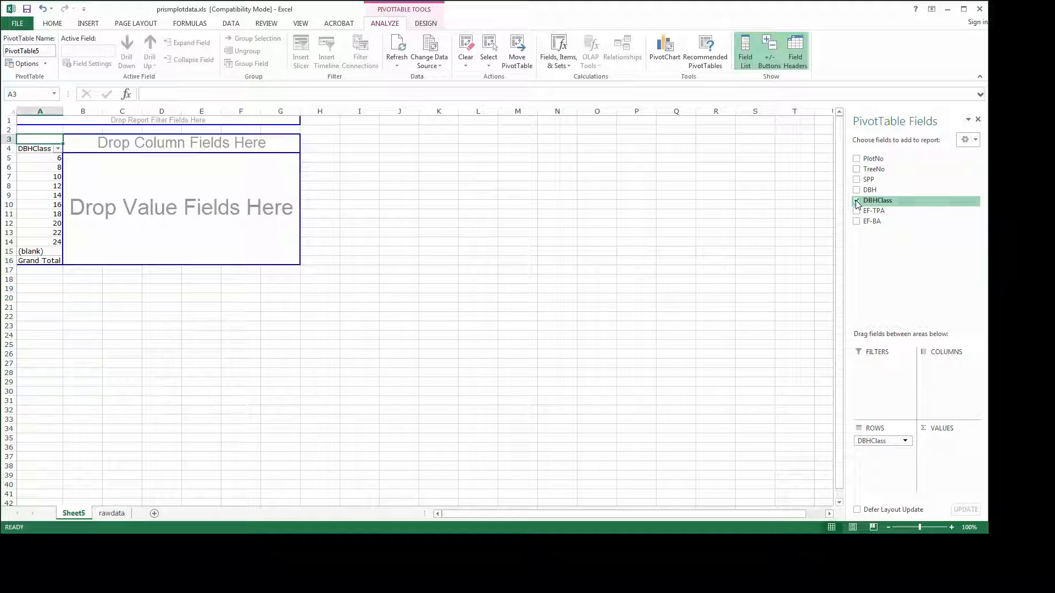
click(856, 211)
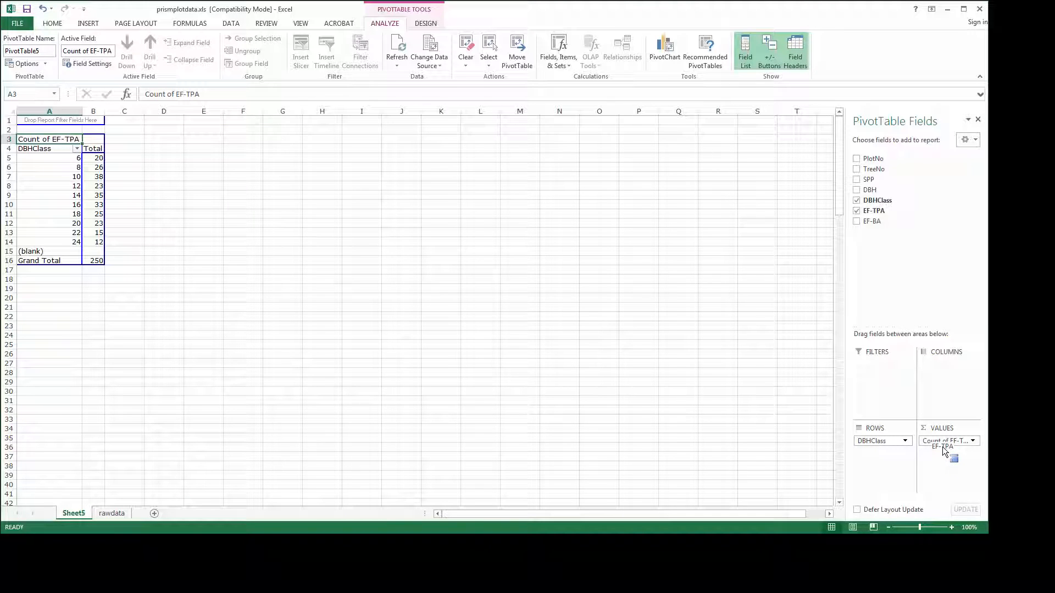
Change the EF-TPA value field to Sum, formatted as Number with one decimal
click(973, 441)
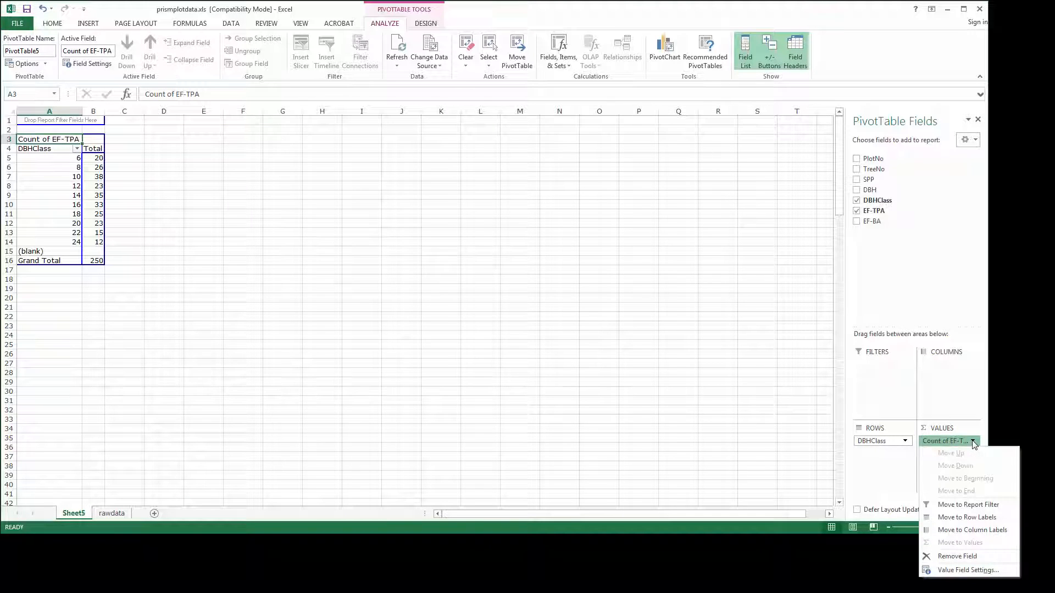
mouse_move(967, 570)
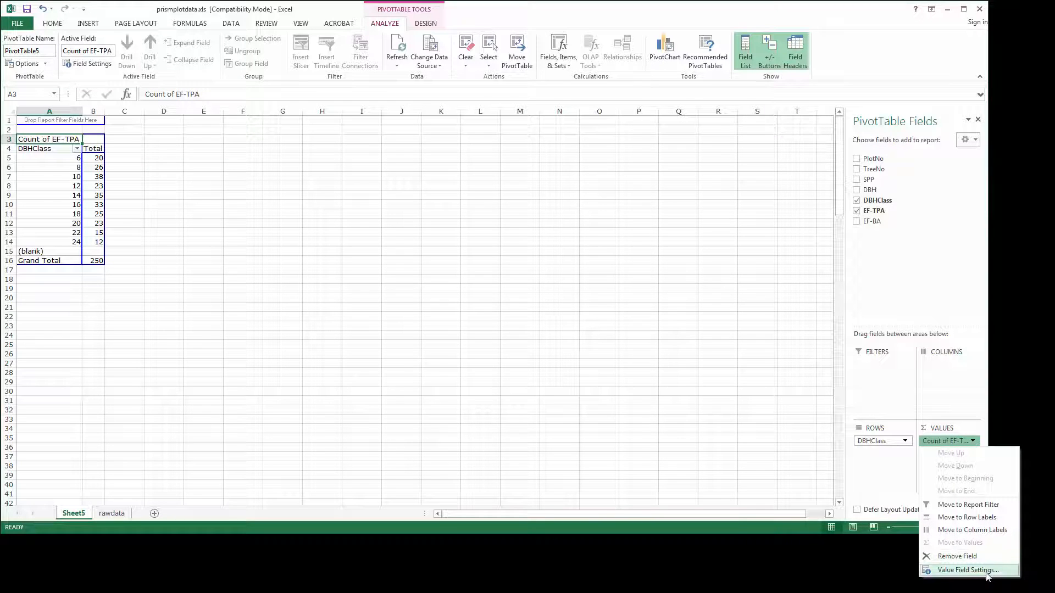
click(969, 571)
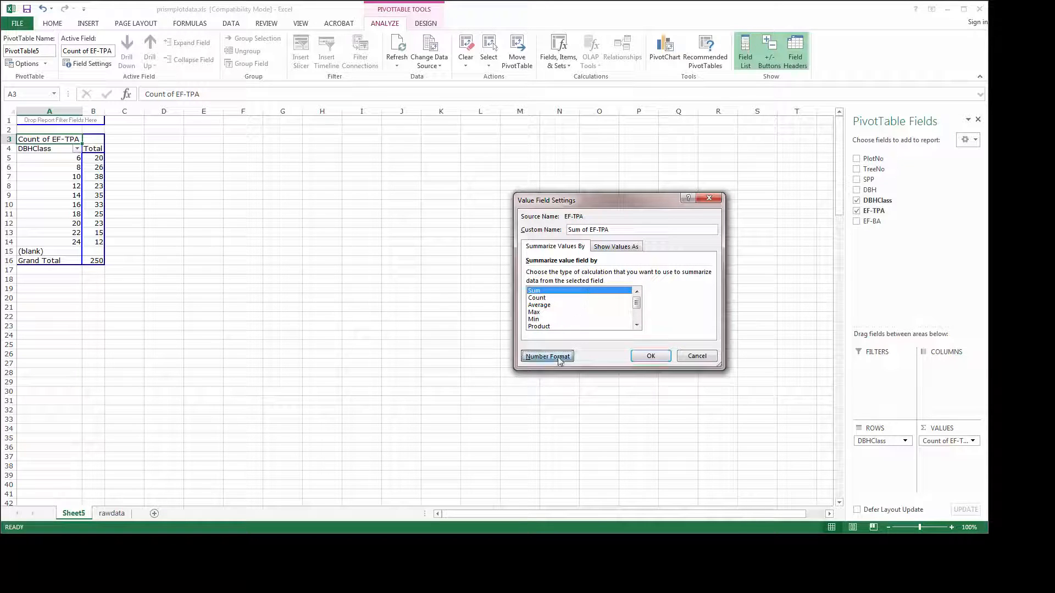
click(547, 356)
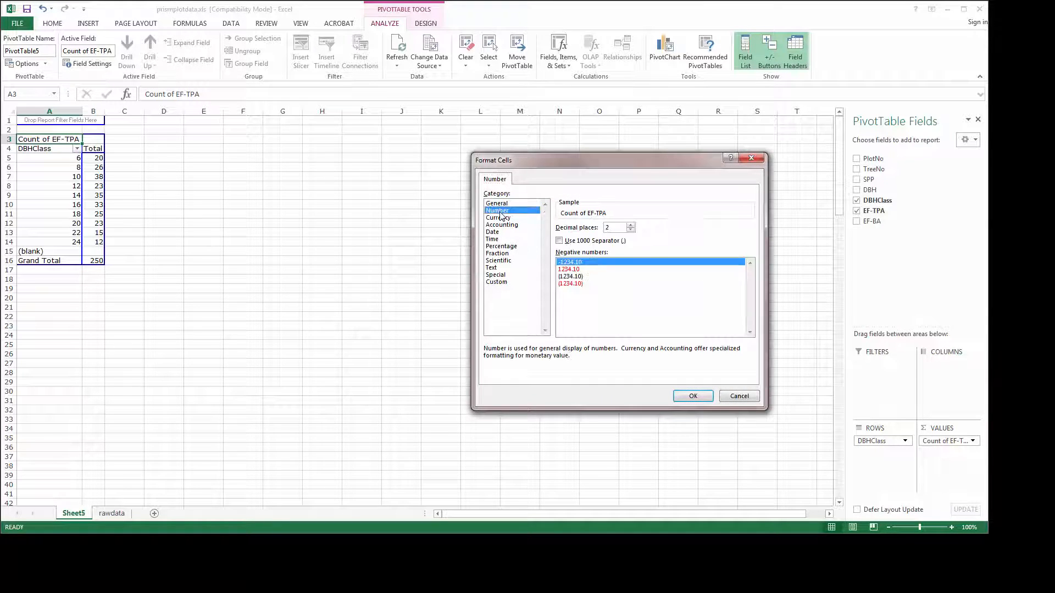
click(629, 227)
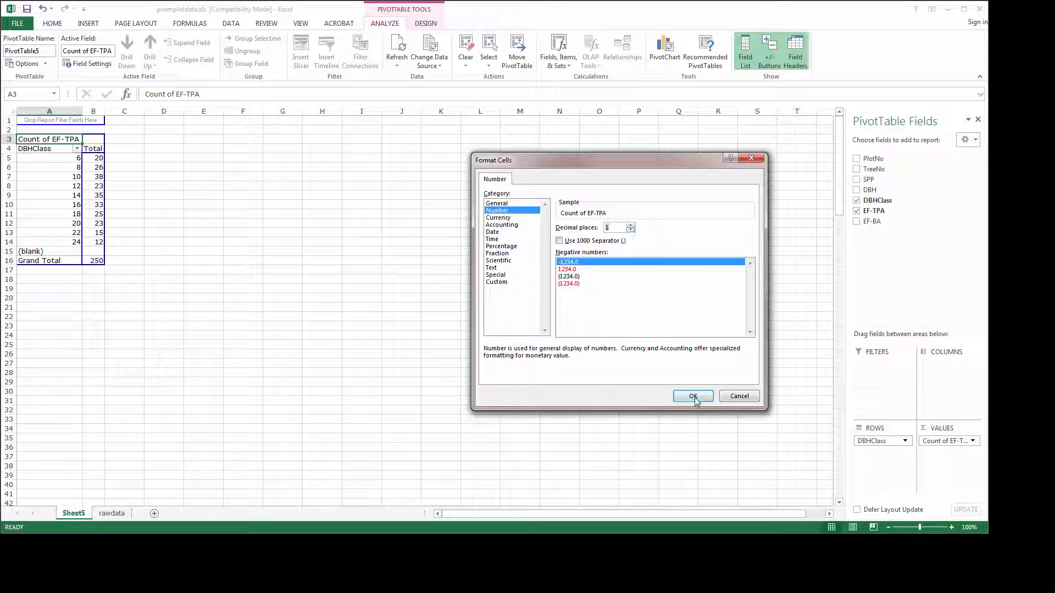
click(693, 395)
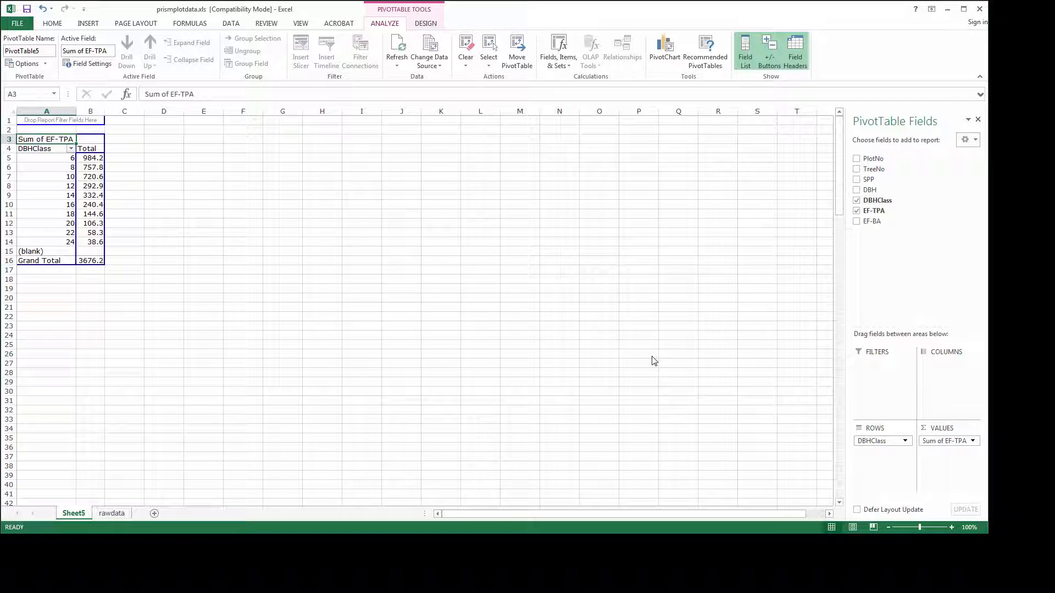
mouse_move(313, 32)
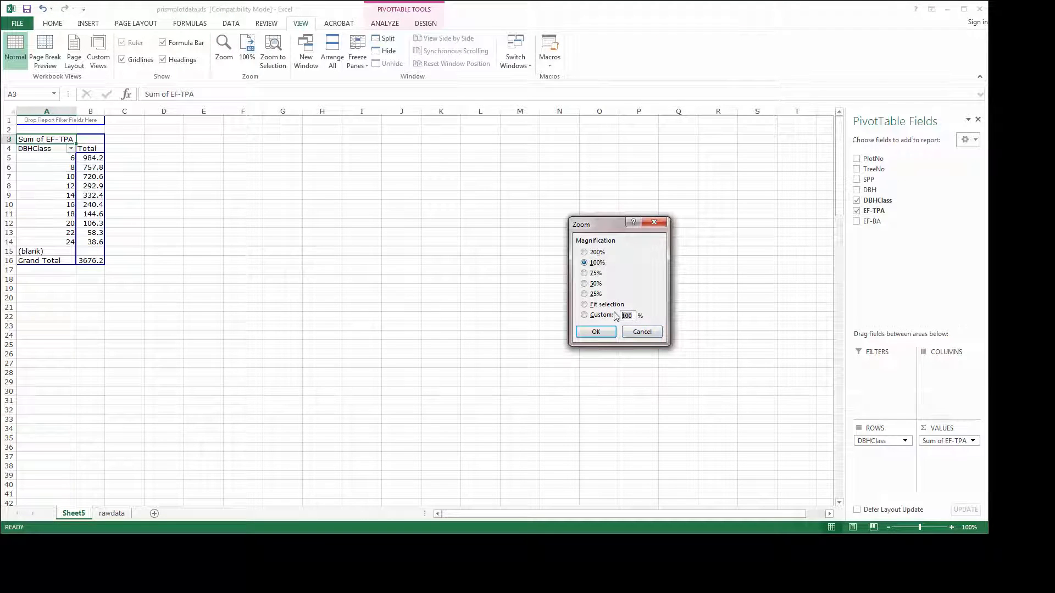
Zoom to 150 percent and widen column B so the 3676.2 grand total shows
click(594, 331)
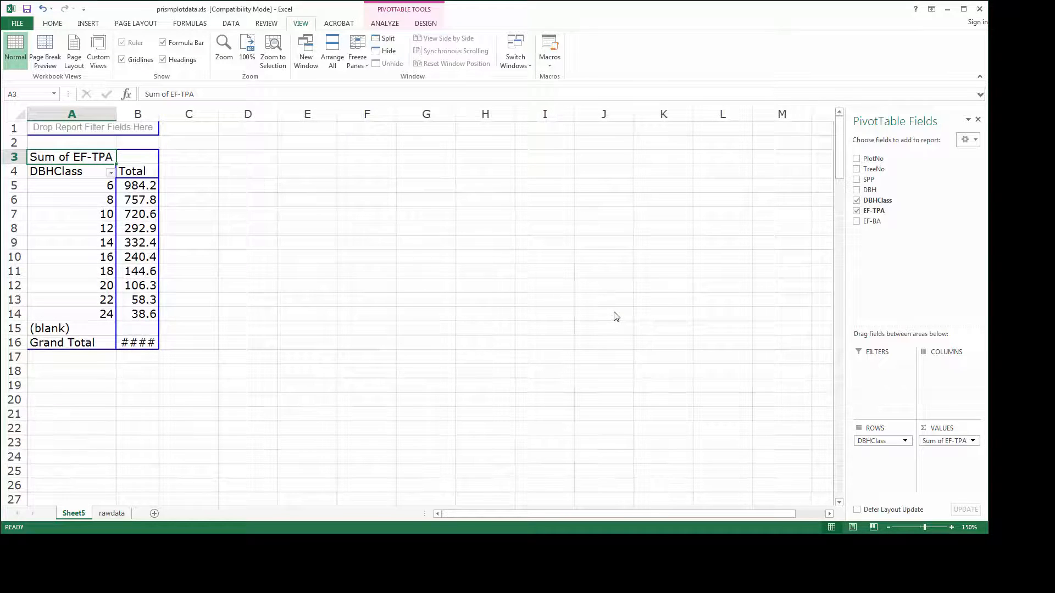
drag(116, 113, 166, 113)
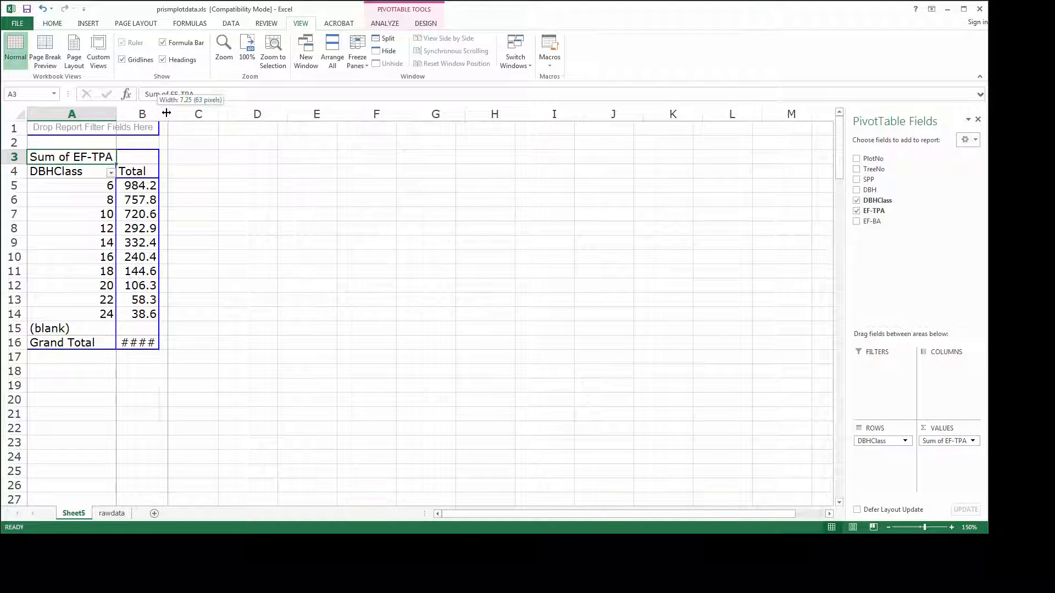
click(198, 184)
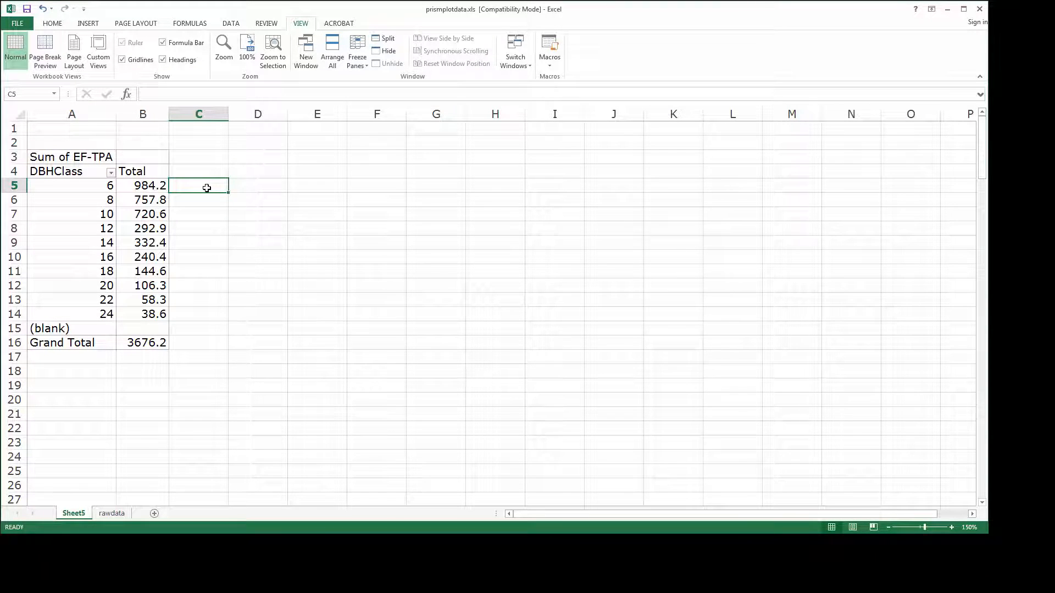
Add a TPA column of =B5/22 filled down beside the pivot, shown to one decimal
text(=)
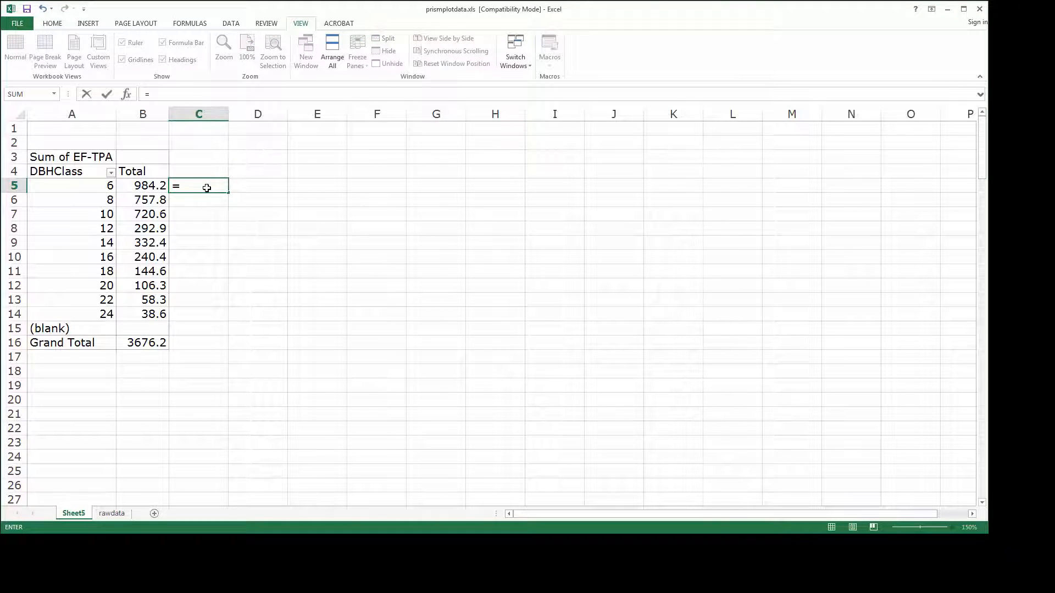
text(b5/22)
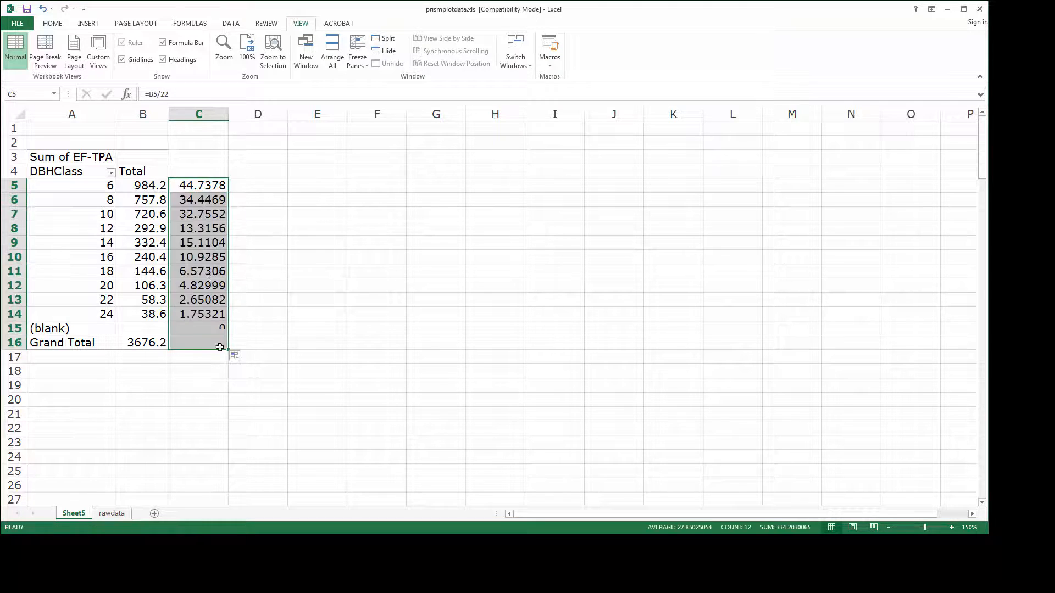
click(198, 170)
text(TPA)
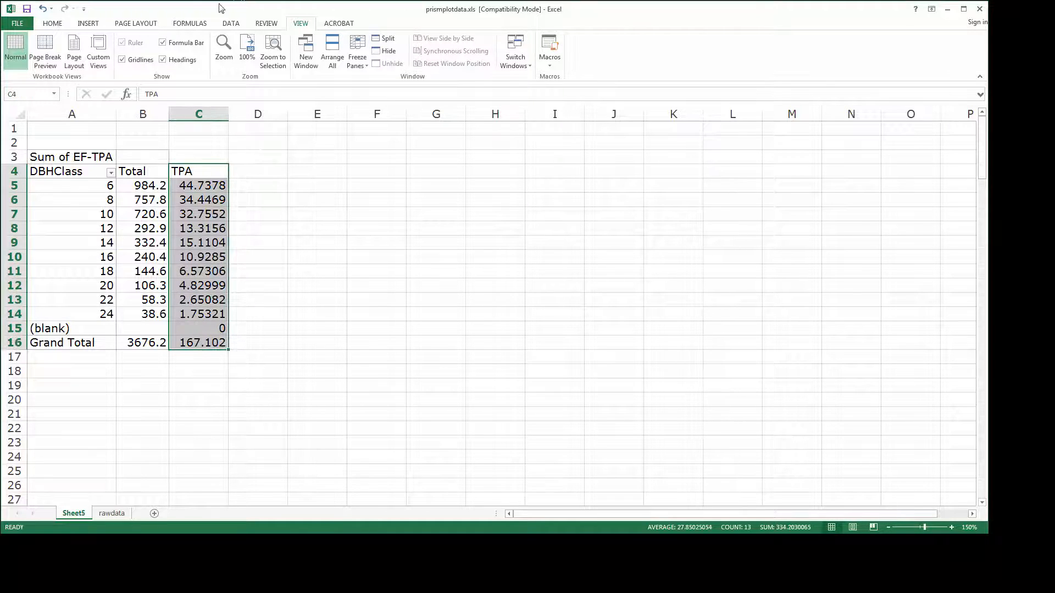
mouse_move(52, 24)
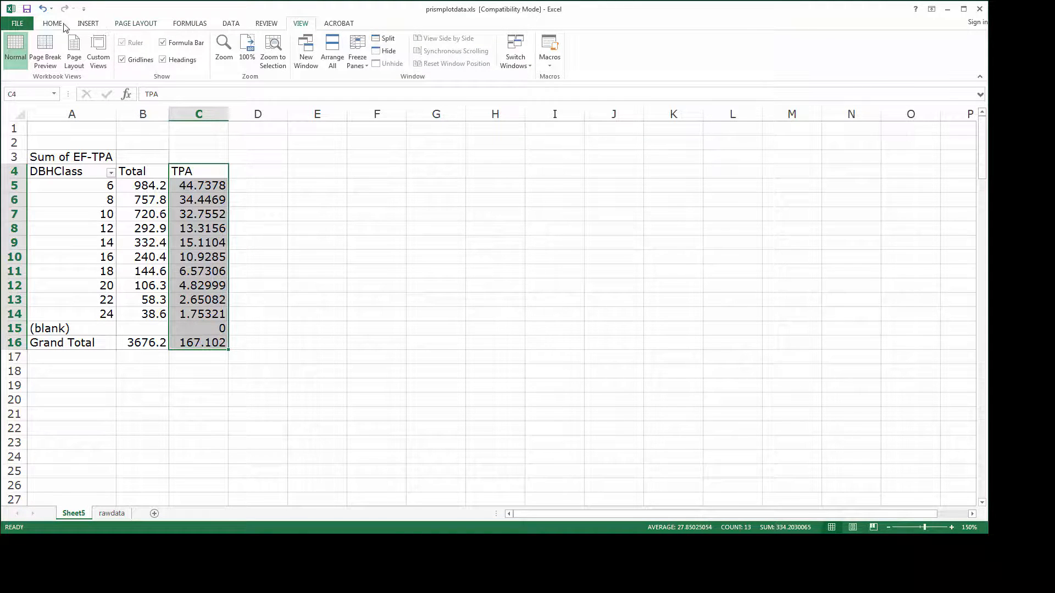
click(51, 23)
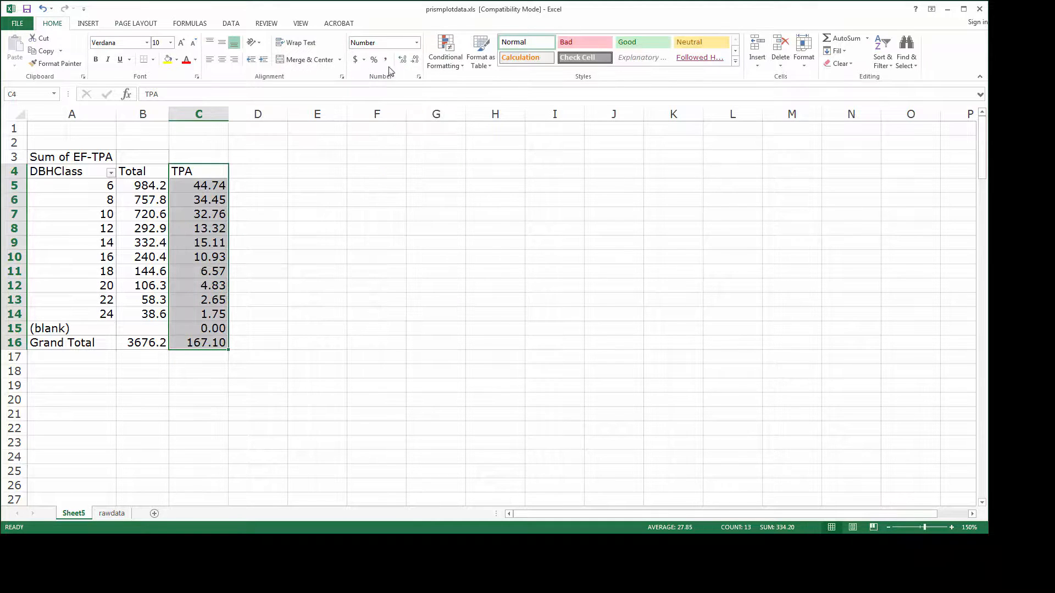
click(416, 60)
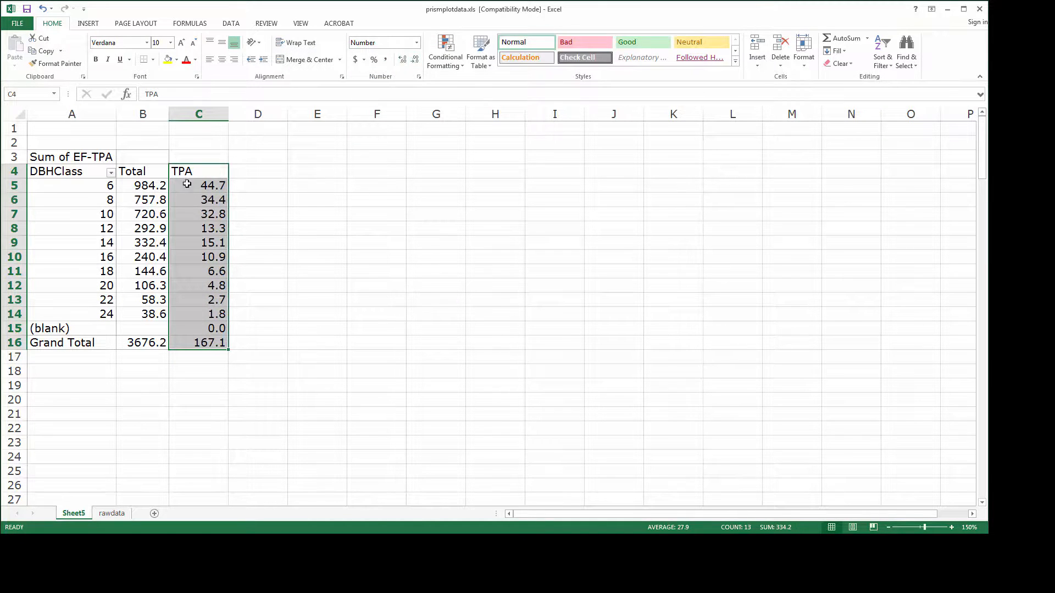